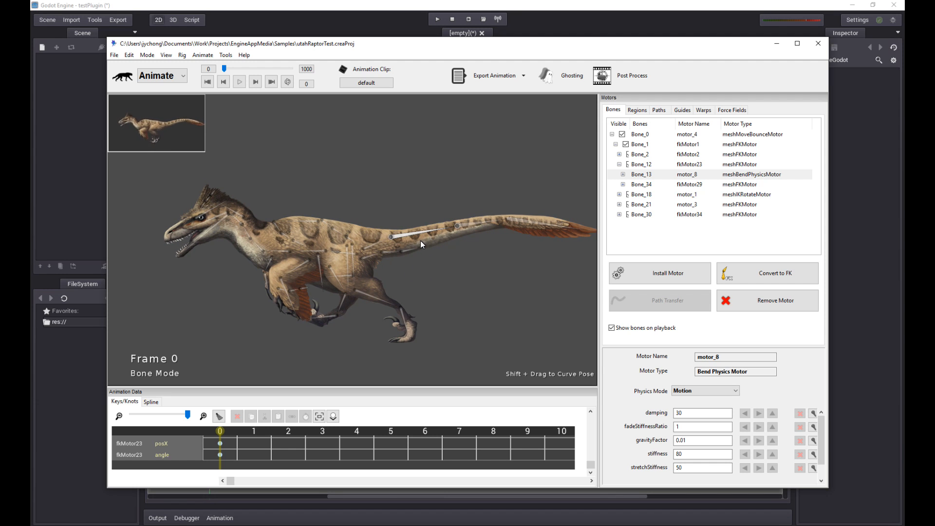
- Play and stop the raptor's running animation twice to watch the leg's IK Rotate Motor
{"action": "left_click", "coordinate": [239, 82]}
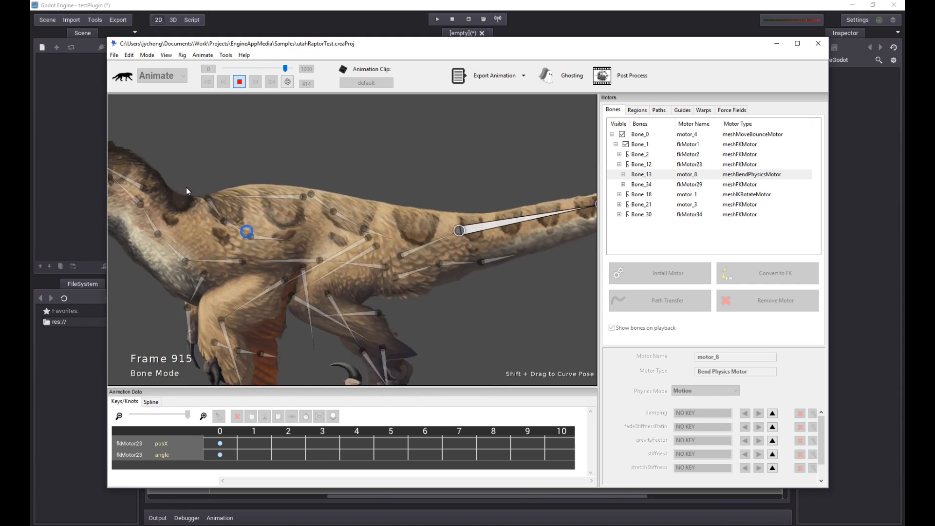
{"action": "left_click", "coordinate": [207, 81]}
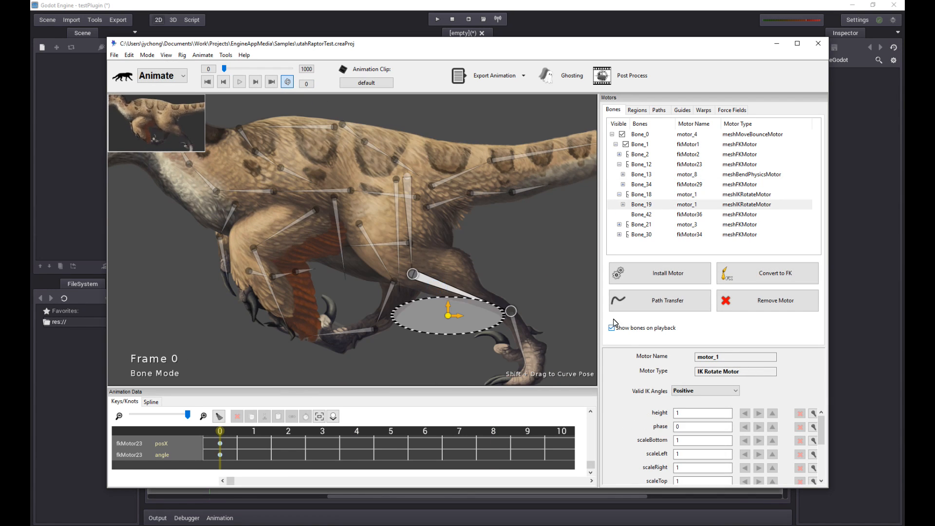
{"action": "left_click", "coordinate": [239, 82]}
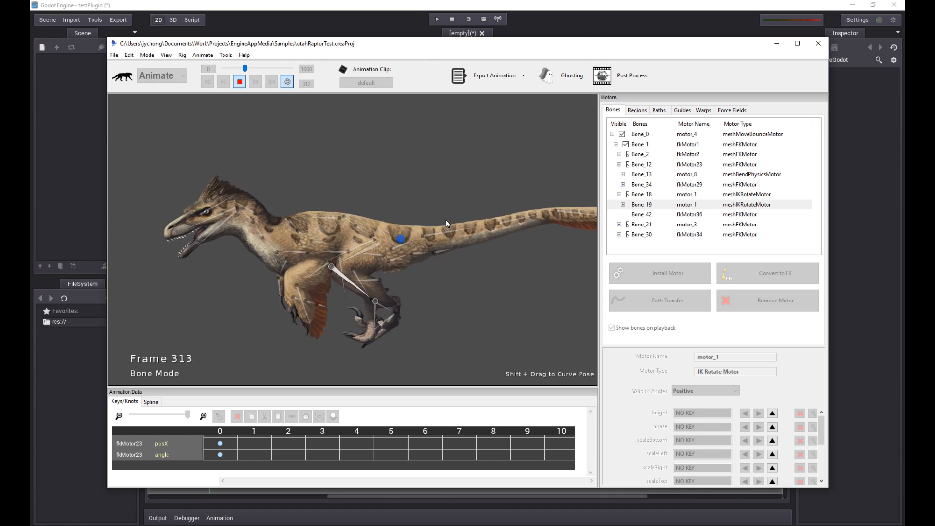
{"action": "left_click", "coordinate": [239, 82]}
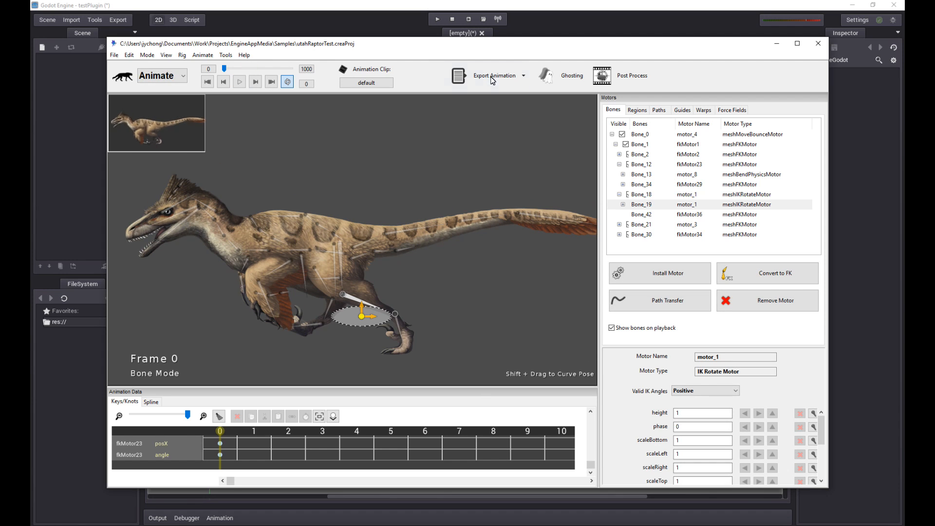
{"action": "left_click", "coordinate": [494, 76]}
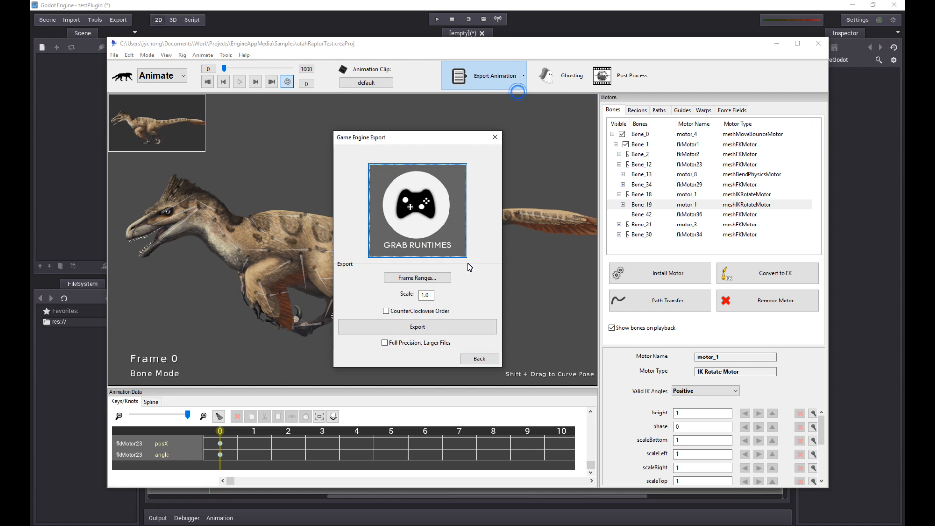
{"action": "left_click", "coordinate": [417, 328]}
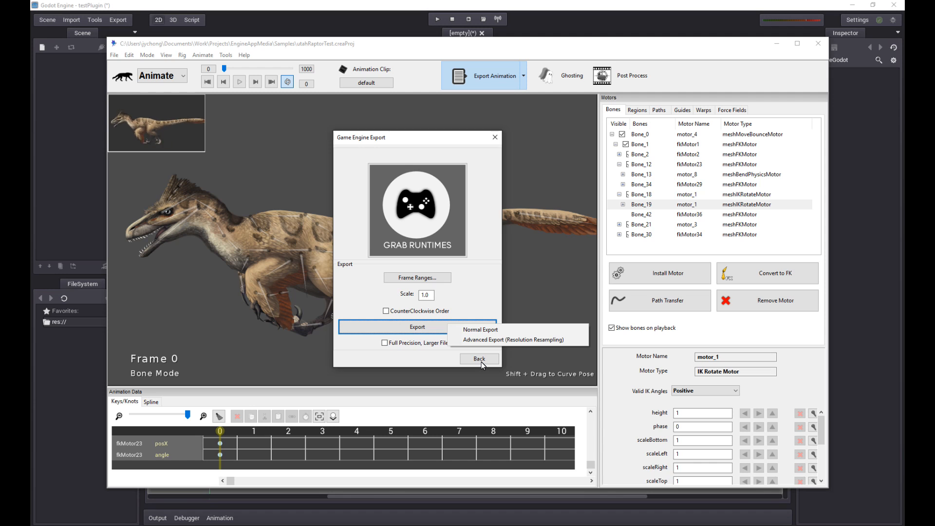
{"action": "left_click", "coordinate": [479, 358]}
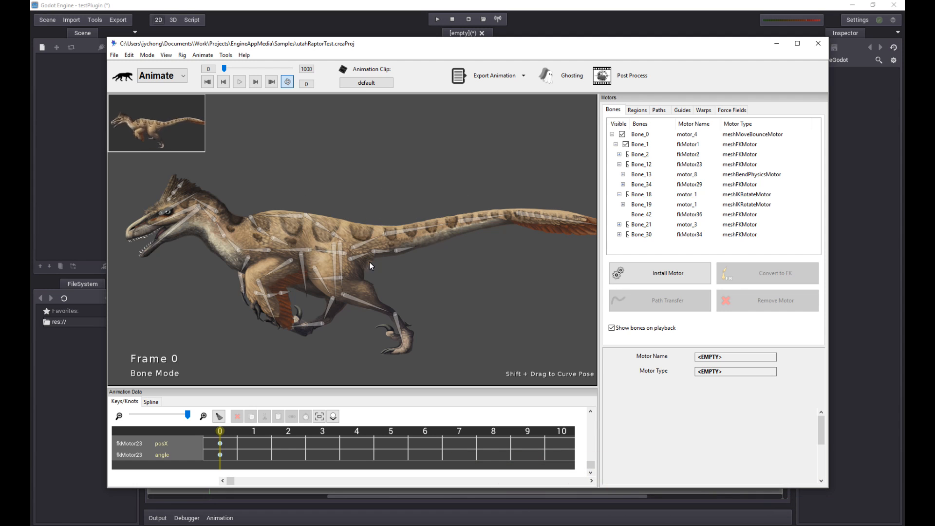
{"action": "mouse_move", "coordinate": [376, 192]}
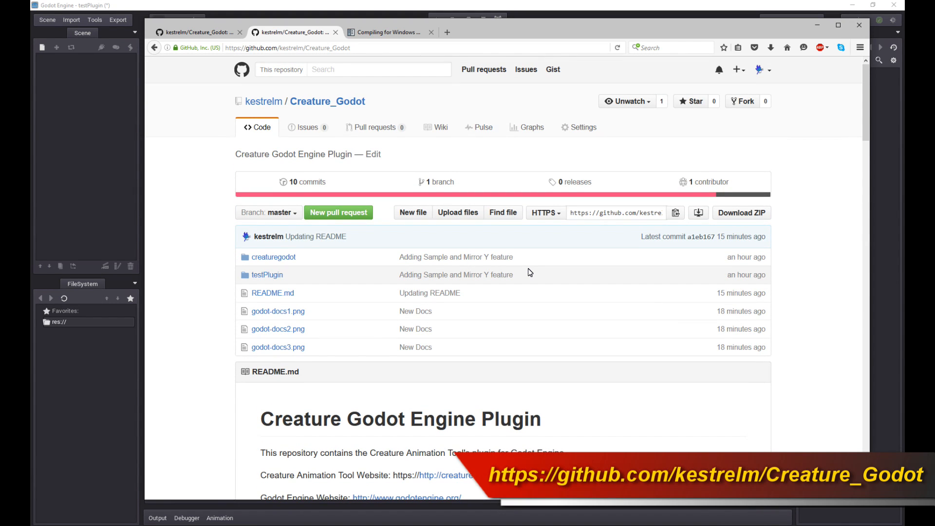
- Scroll the Creature_Godot README down to its Compilation & Installation section
{"action": "scroll", "scroll_direction": "down", "scroll_amount": 3}
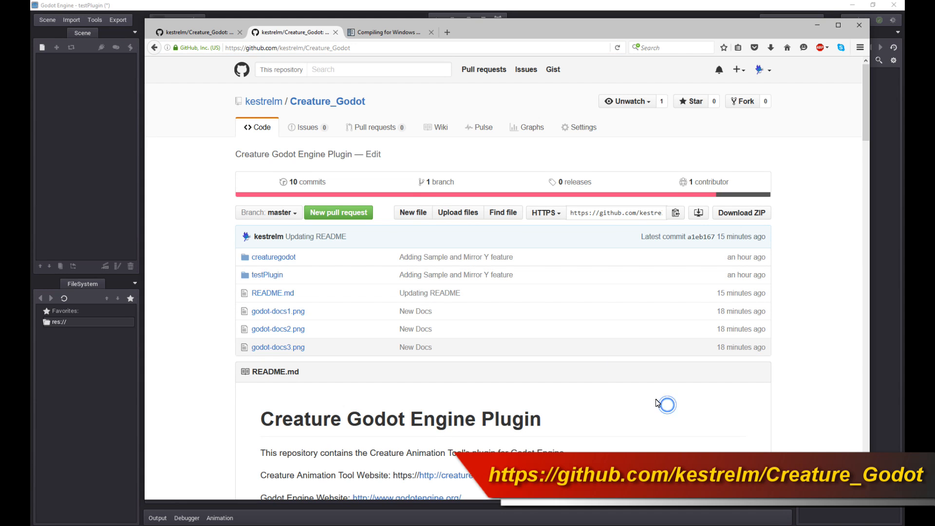
{"action": "scroll", "scroll_direction": "down", "scroll_amount": 3}
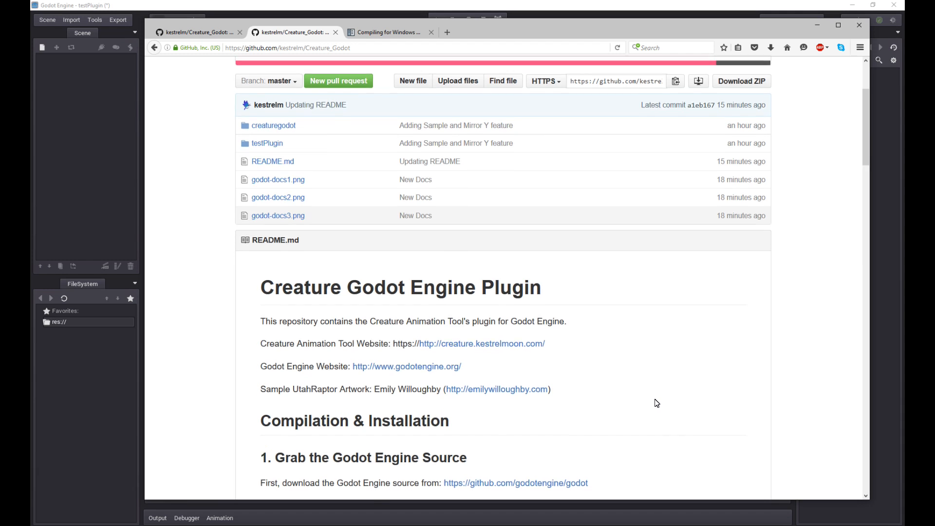
{"action": "scroll", "scroll_direction": "down", "scroll_amount": 3}
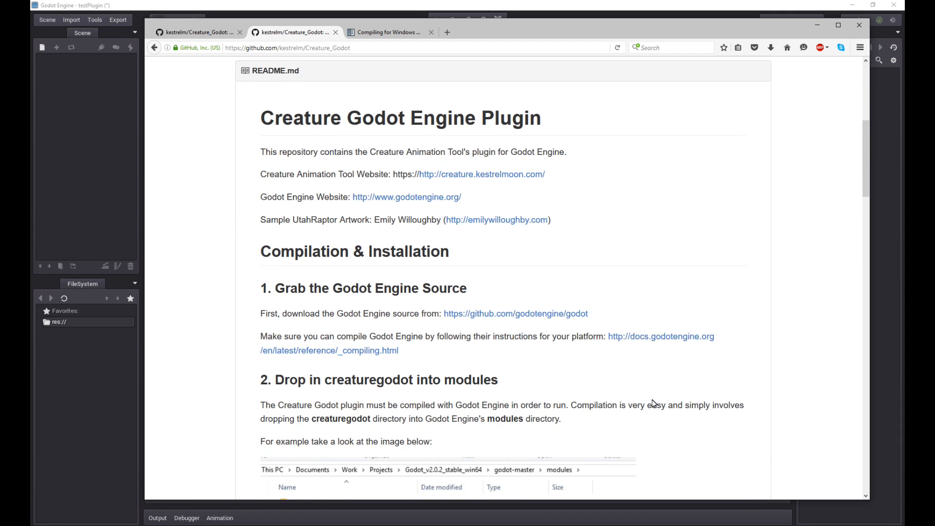
{"action": "scroll", "scroll_direction": "down", "scroll_amount": 3}
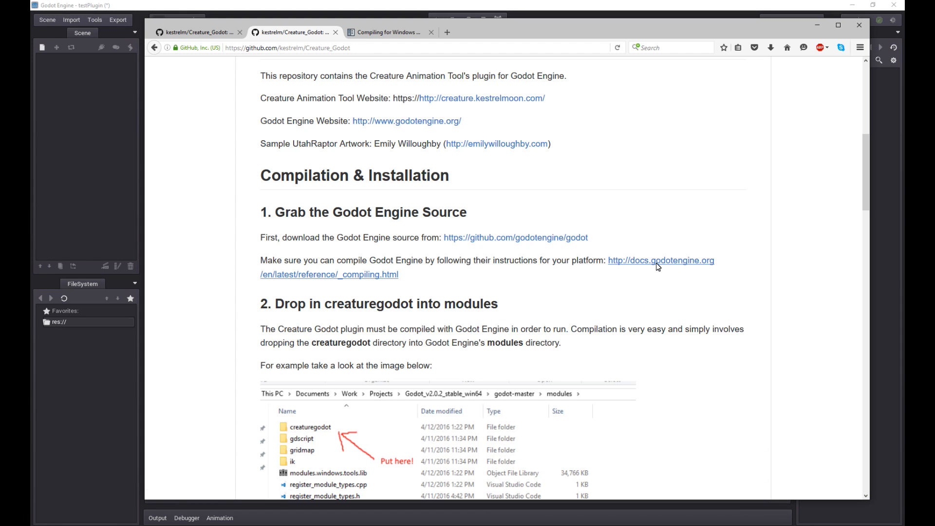
{"action": "mouse_move", "coordinate": [661, 261]}
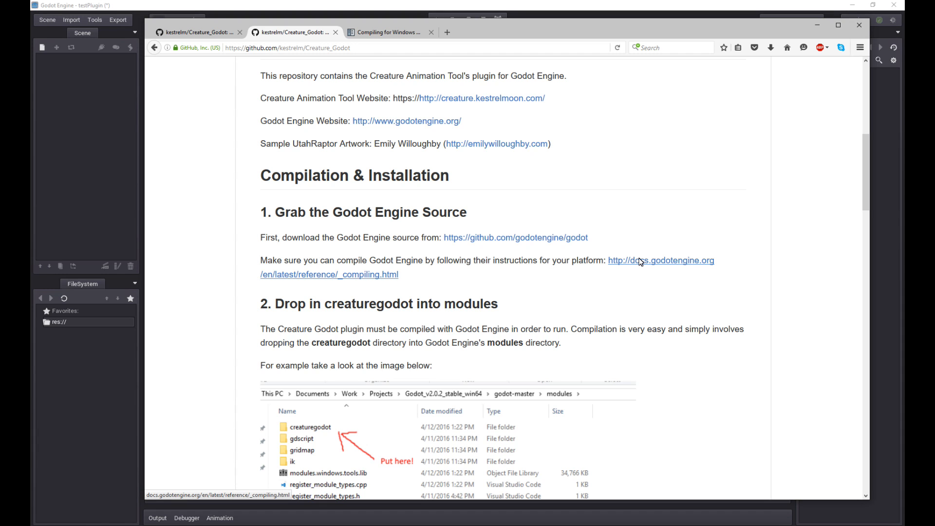
{"action": "left_click", "coordinate": [388, 31]}
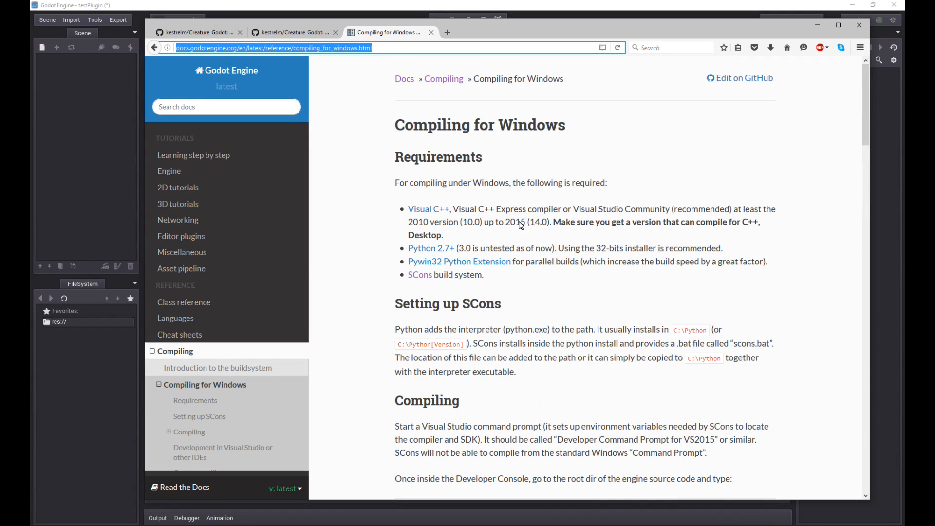
{"action": "left_click", "coordinate": [292, 33]}
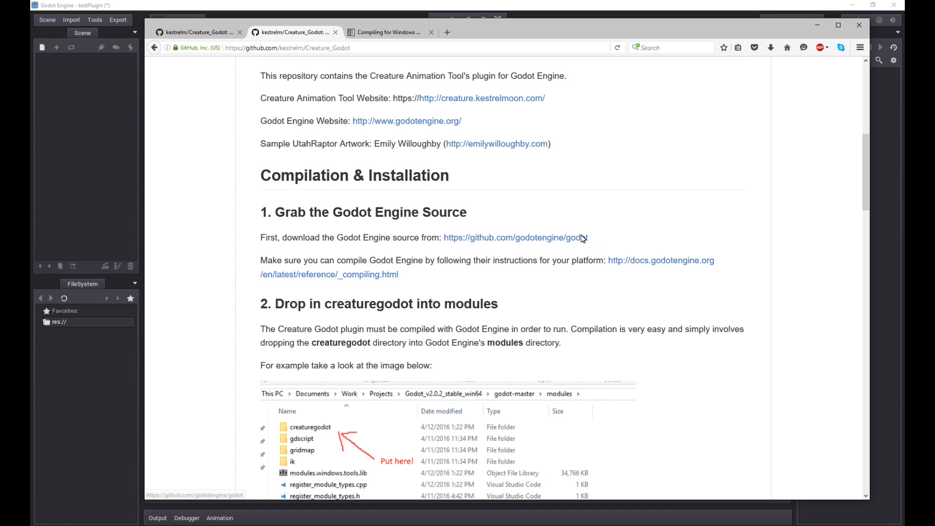
- Read the module drop-in and build steps, highlighting the word 'modules'
{"action": "scroll", "scroll_direction": "down", "scroll_amount": 3}
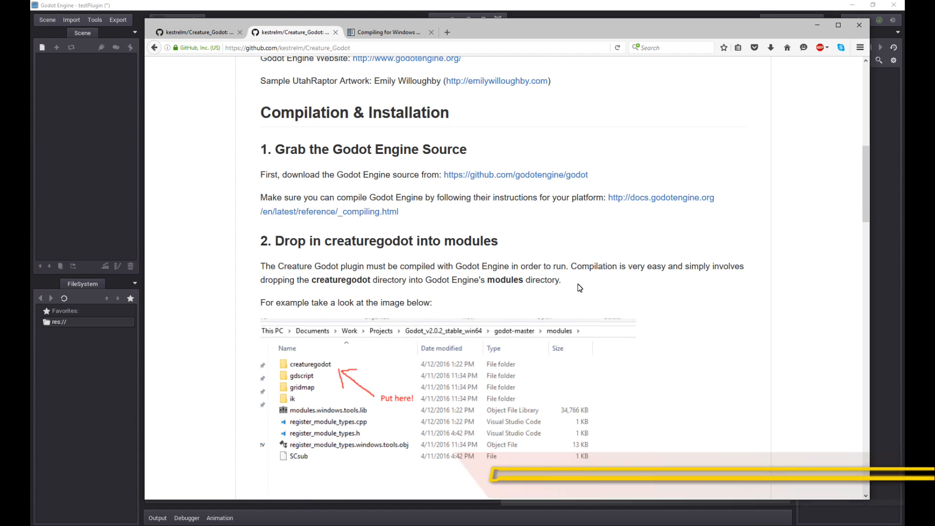
{"action": "double_click", "coordinate": [339, 279]}
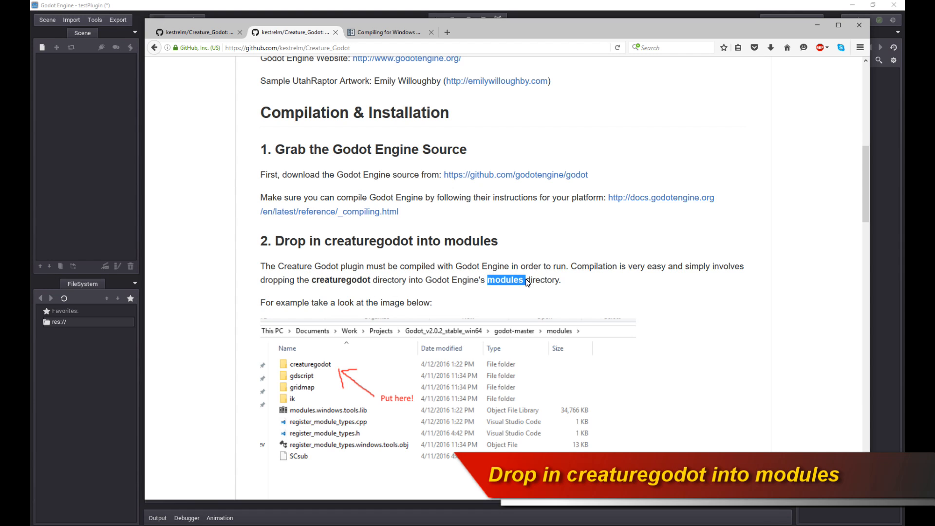
{"action": "mouse_move", "coordinate": [602, 327]}
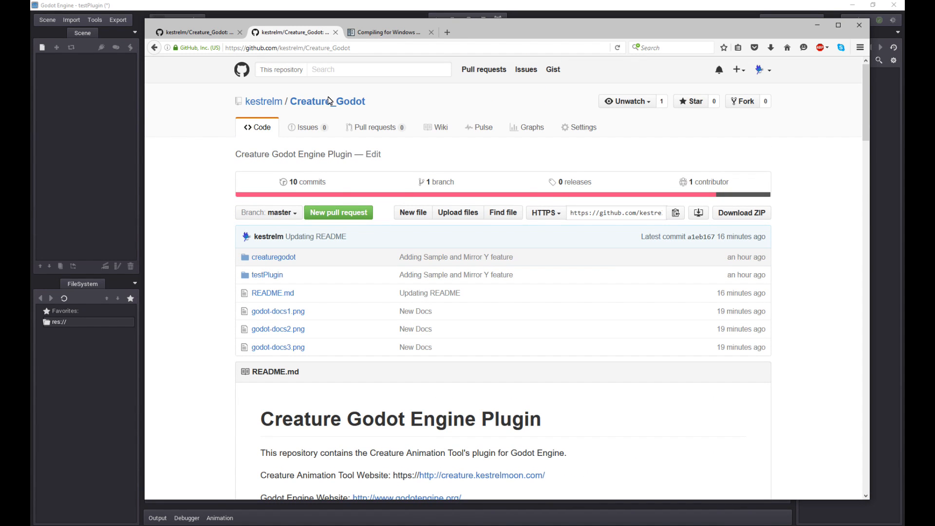
{"action": "mouse_move", "coordinate": [320, 261]}
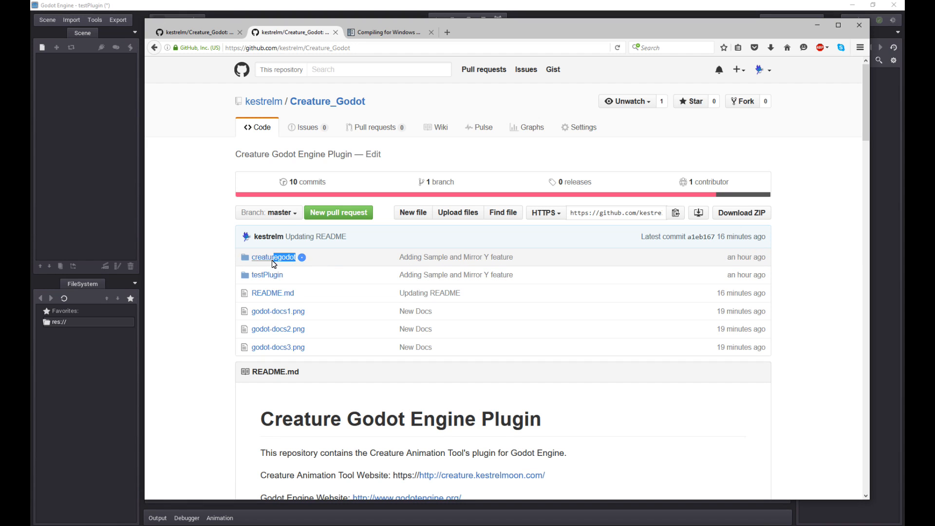
{"action": "scroll", "scroll_direction": "down", "scroll_amount": 3}
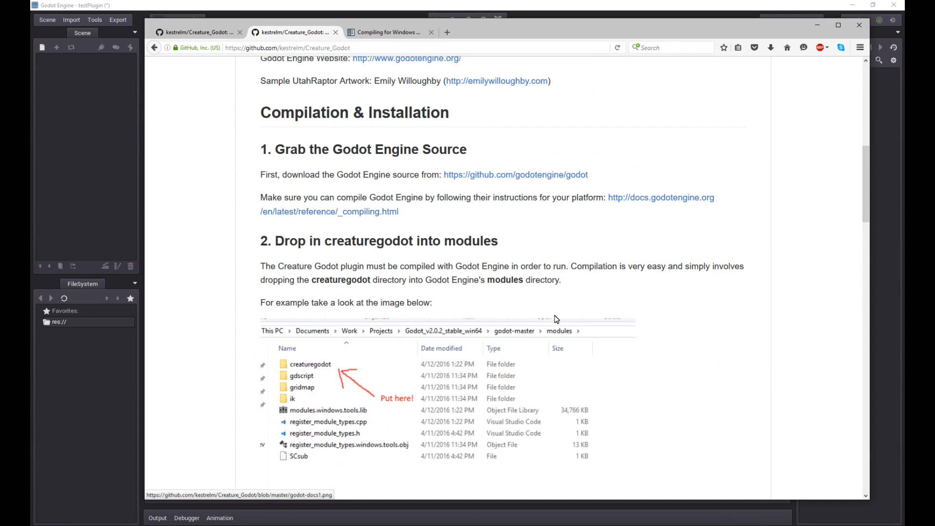
{"action": "mouse_move", "coordinate": [561, 344]}
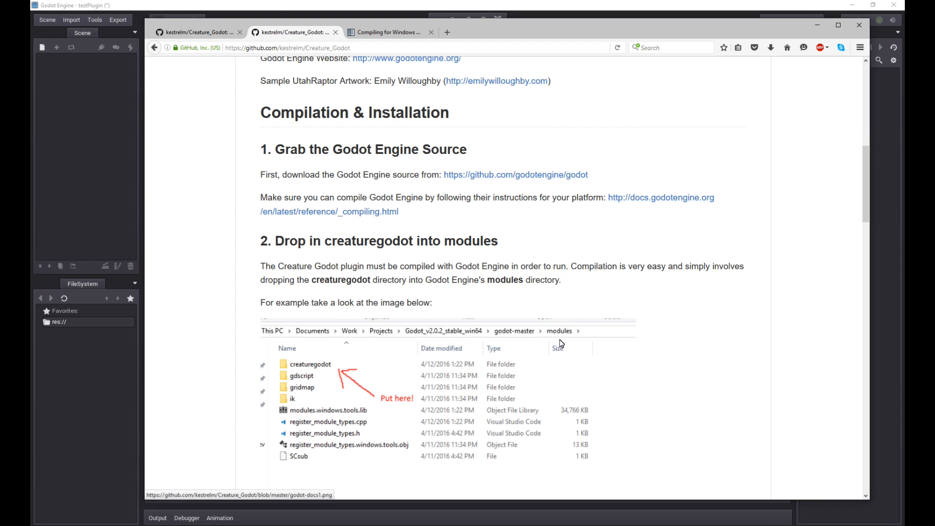
{"action": "mouse_move", "coordinate": [564, 334]}
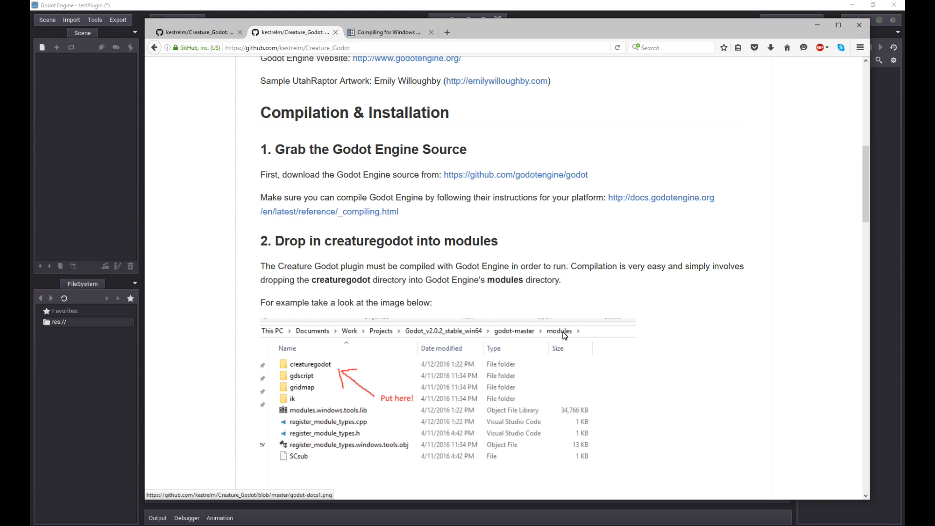
{"action": "mouse_move", "coordinate": [729, 343]}
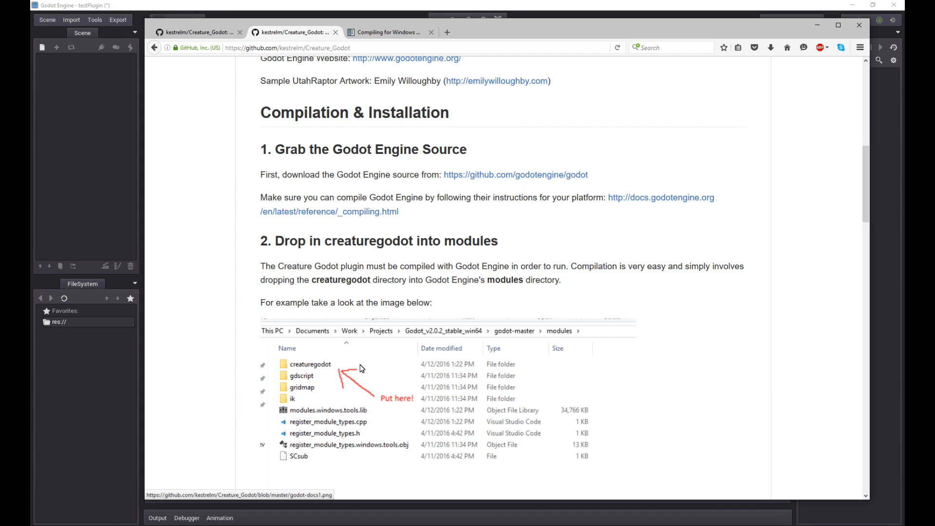
{"action": "mouse_move", "coordinate": [354, 384]}
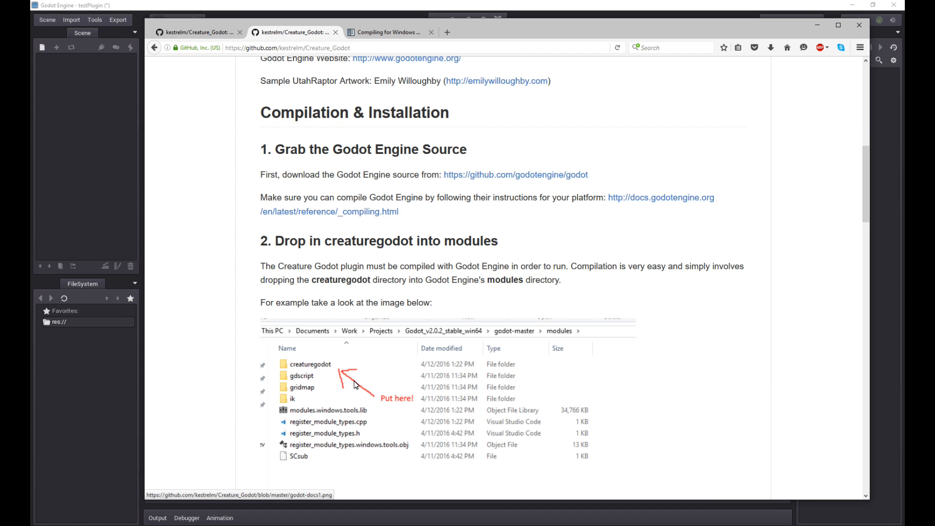
{"action": "scroll", "scroll_direction": "down", "scroll_amount": 3}
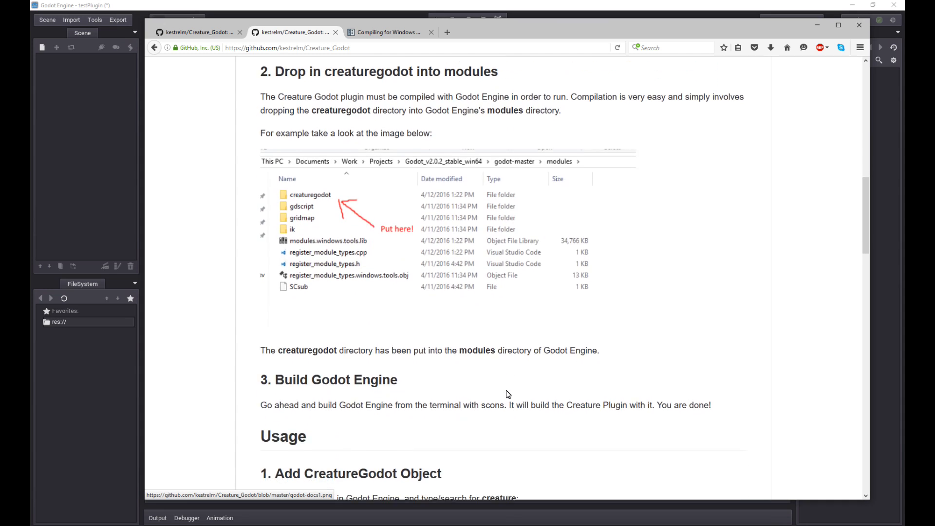
- Scroll on to the README's Usage section on adding a CreatureGodot object to a scene
{"action": "scroll", "scroll_direction": "down", "scroll_amount": 3}
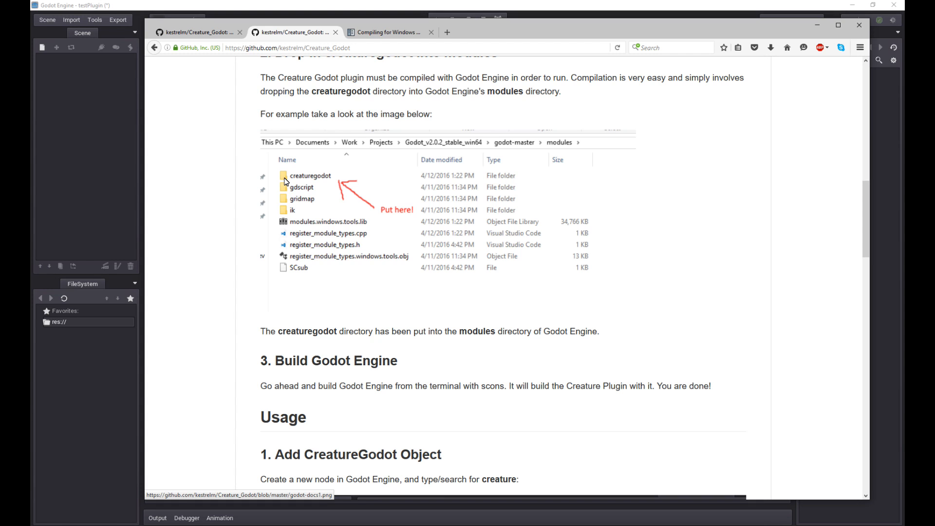
{"action": "mouse_move", "coordinate": [435, 327]}
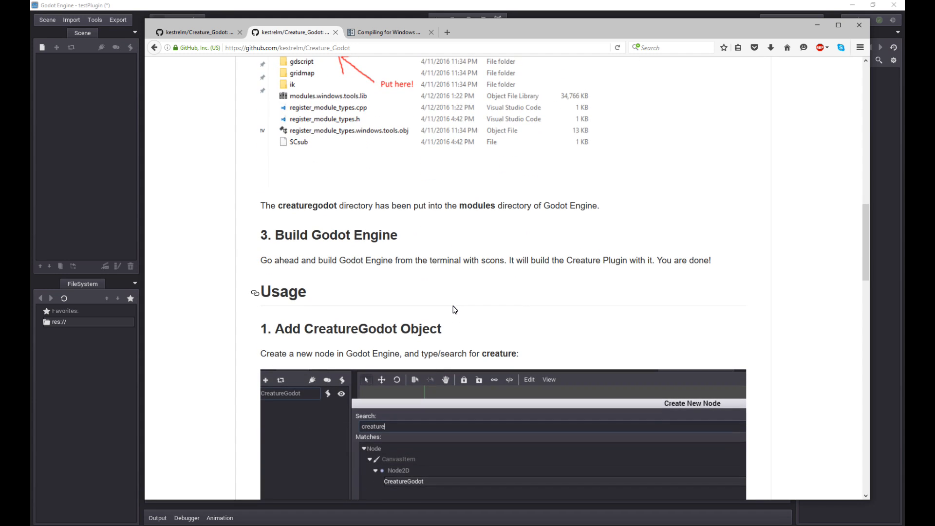
{"action": "scroll", "scroll_direction": "down", "scroll_amount": 3}
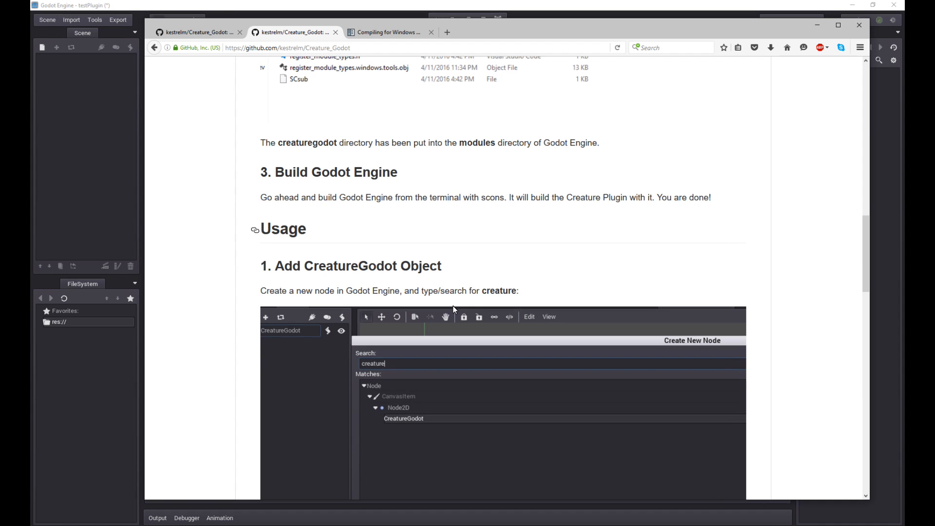
{"action": "scroll", "scroll_direction": "down", "scroll_amount": 3}
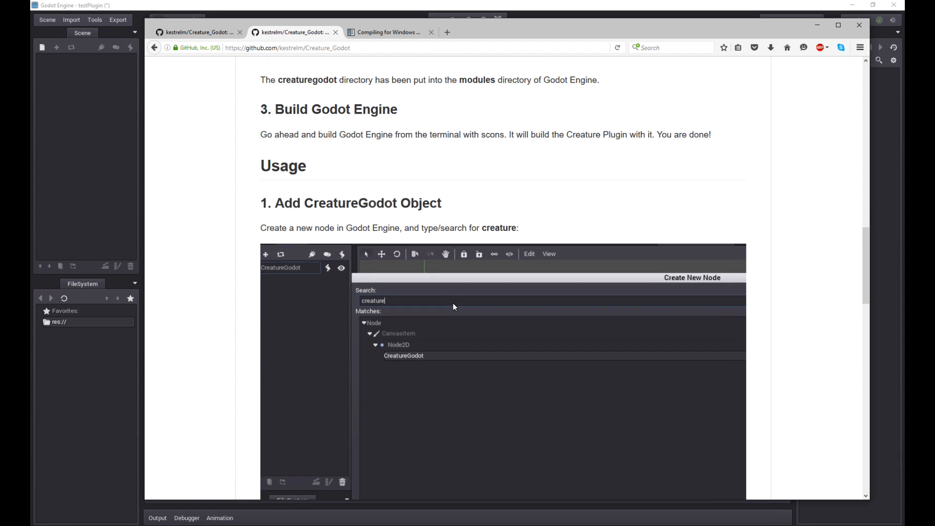
{"action": "scroll", "scroll_direction": "down", "scroll_amount": 3}
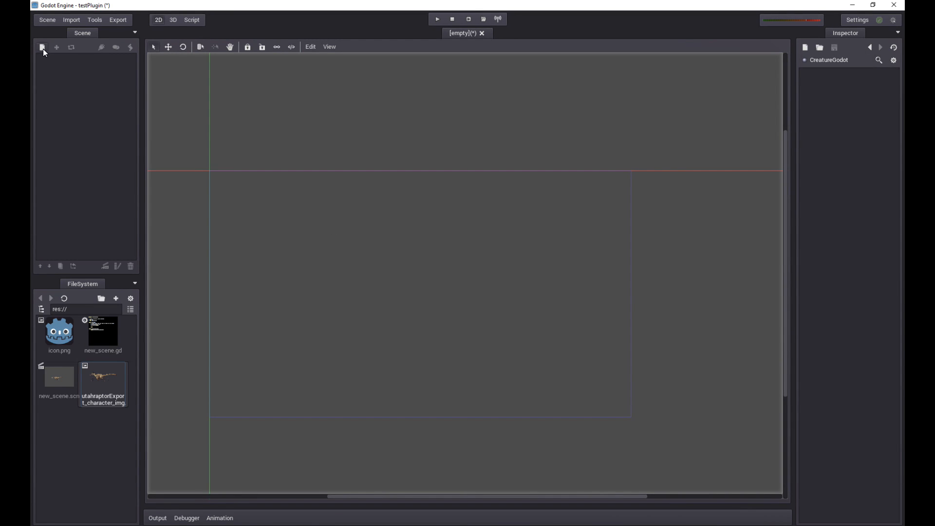
- Add a CreatureGodot node, found by searching 'creature', to the empty 2D scene
{"action": "left_click", "coordinate": [42, 46]}
{"action": "type", "text": "creatu"}
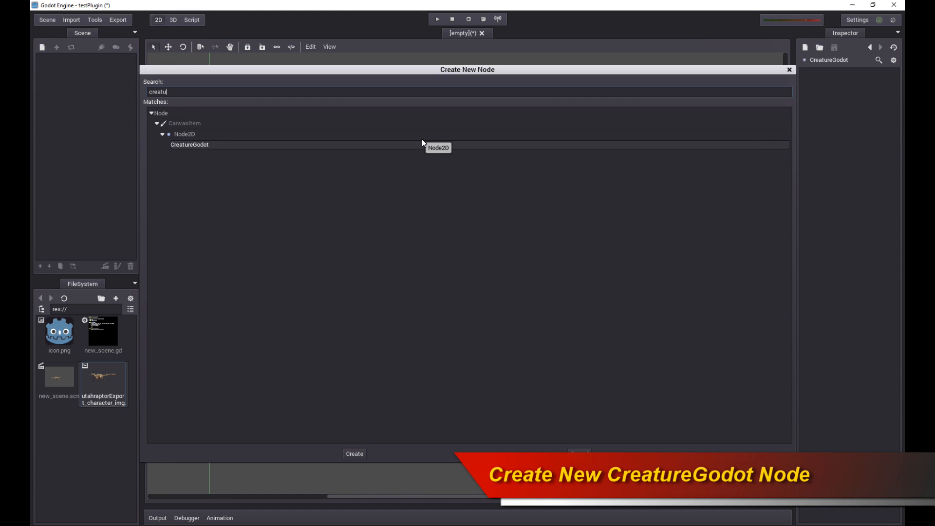
{"action": "left_click", "coordinate": [190, 144]}
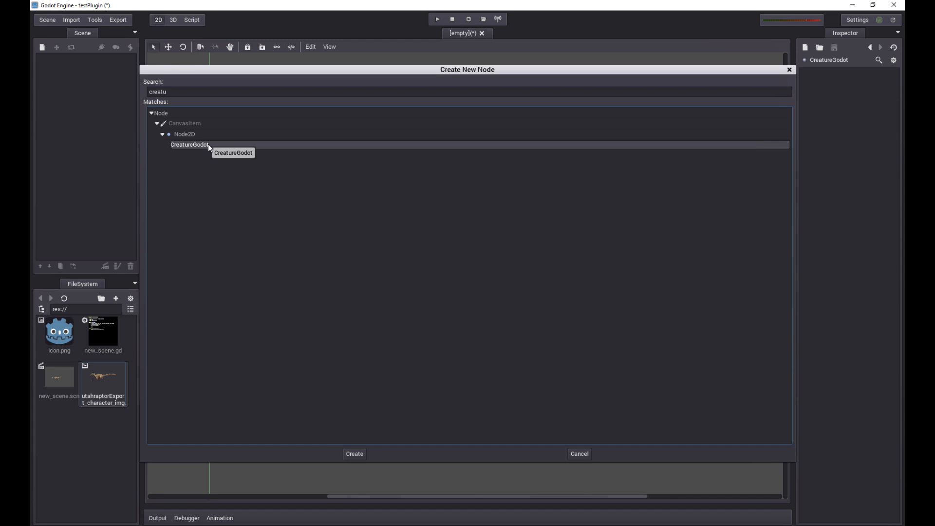
{"action": "left_click", "coordinate": [354, 454]}
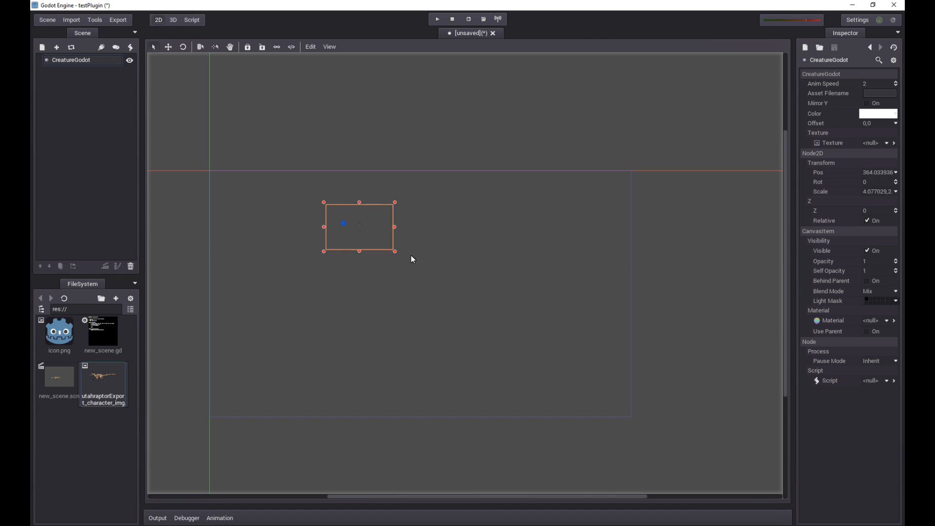
- Enlarge the node's bounds and load utahraptorExport_character_img.png as its texture
{"action": "left_click_drag", "start_coordinate": [394, 250], "coordinate": [570, 384]}
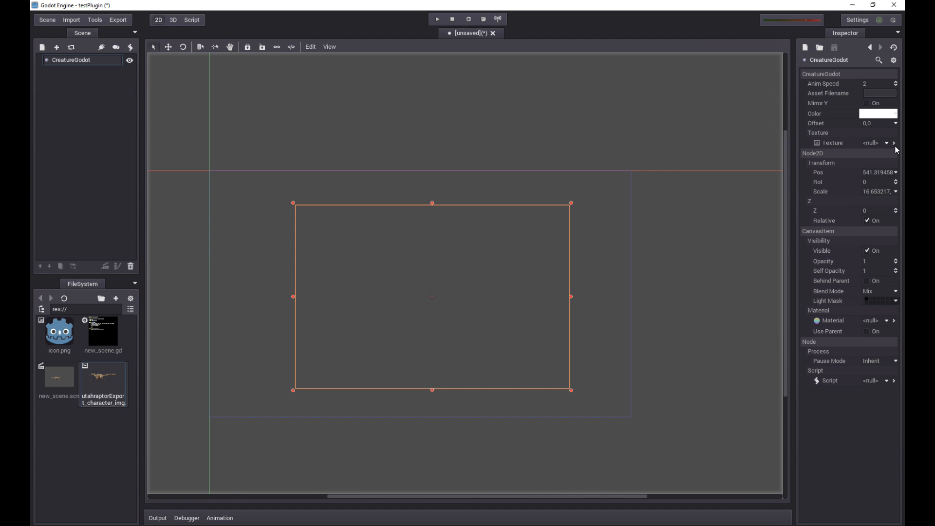
{"action": "left_click", "coordinate": [887, 142]}
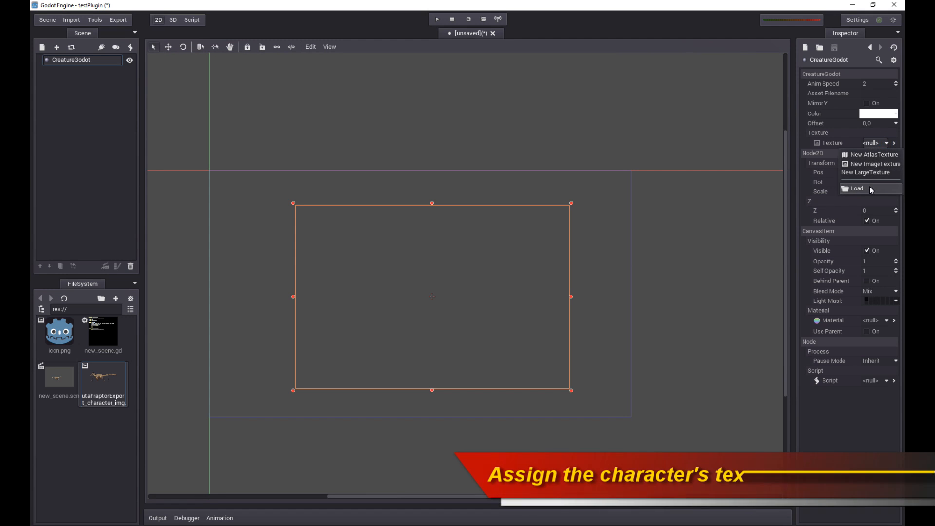
{"action": "mouse_move", "coordinate": [115, 395]}
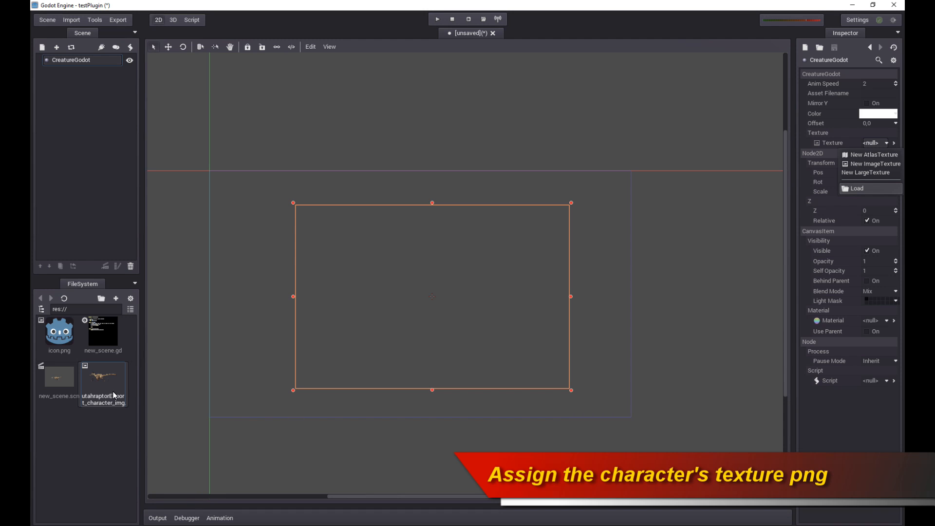
{"action": "mouse_move", "coordinate": [112, 393]}
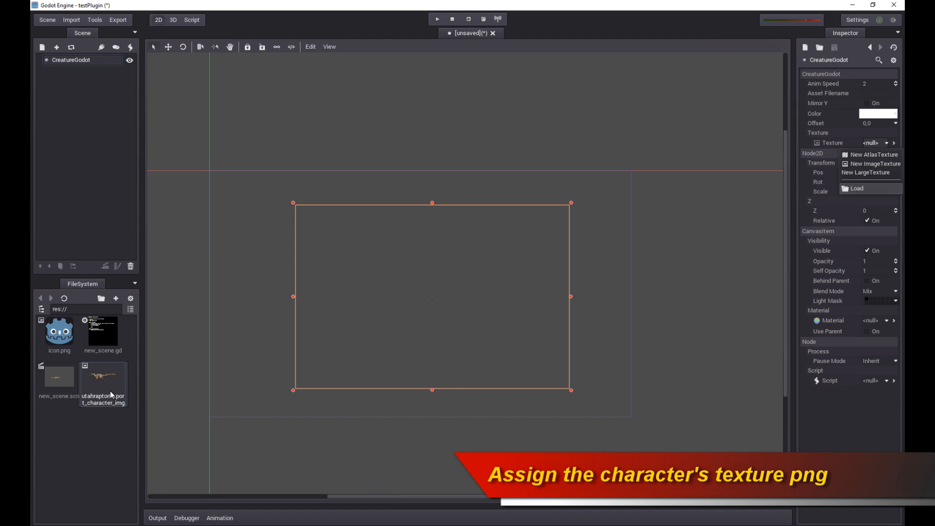
{"action": "mouse_move", "coordinate": [119, 391]}
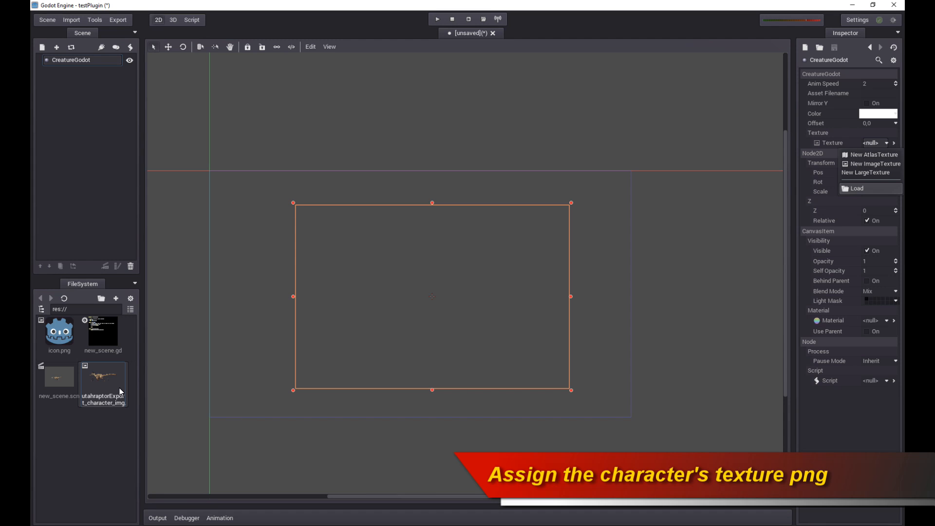
{"action": "mouse_move", "coordinate": [118, 390]}
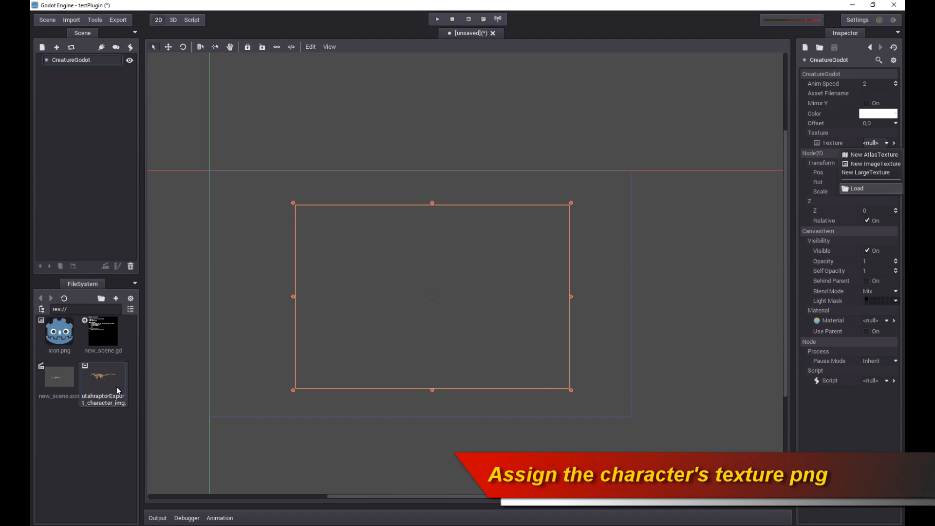
{"action": "mouse_move", "coordinate": [112, 385]}
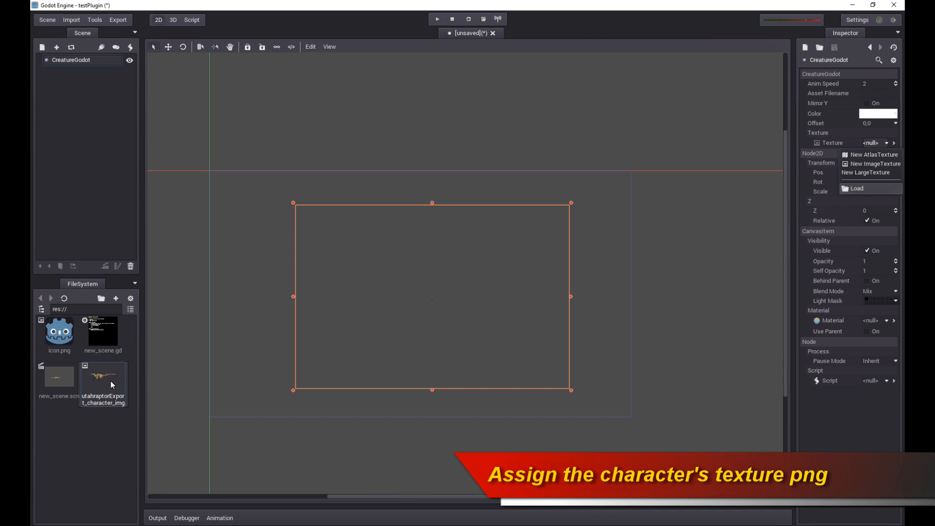
{"action": "mouse_move", "coordinate": [829, 180]}
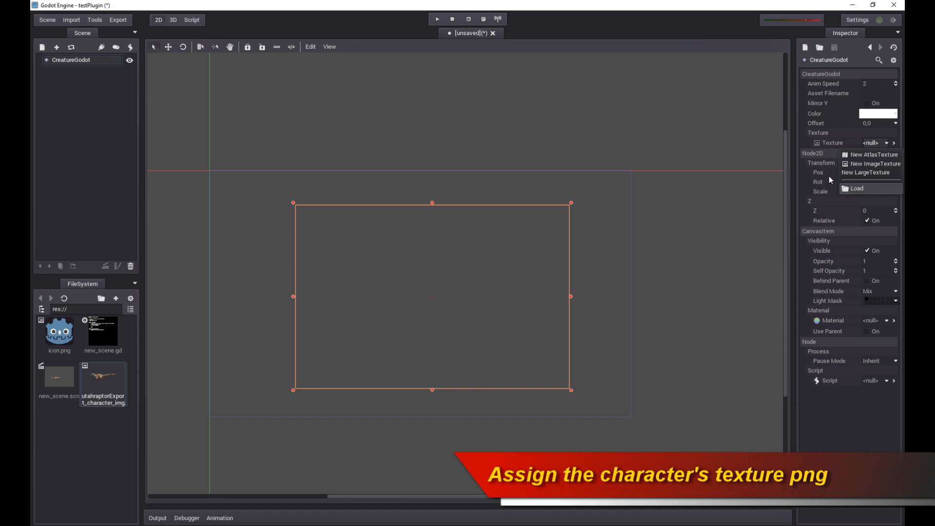
{"action": "left_click", "coordinate": [856, 187]}
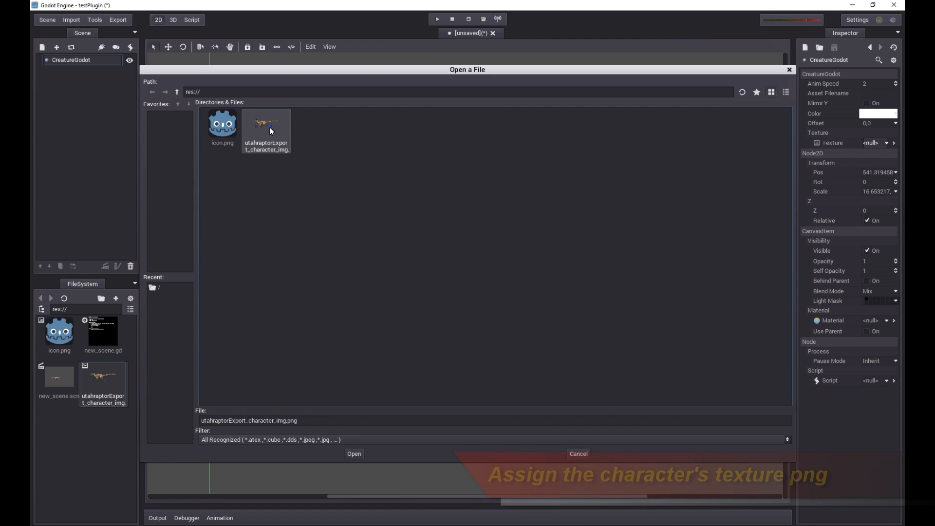
{"action": "left_click", "coordinate": [354, 454]}
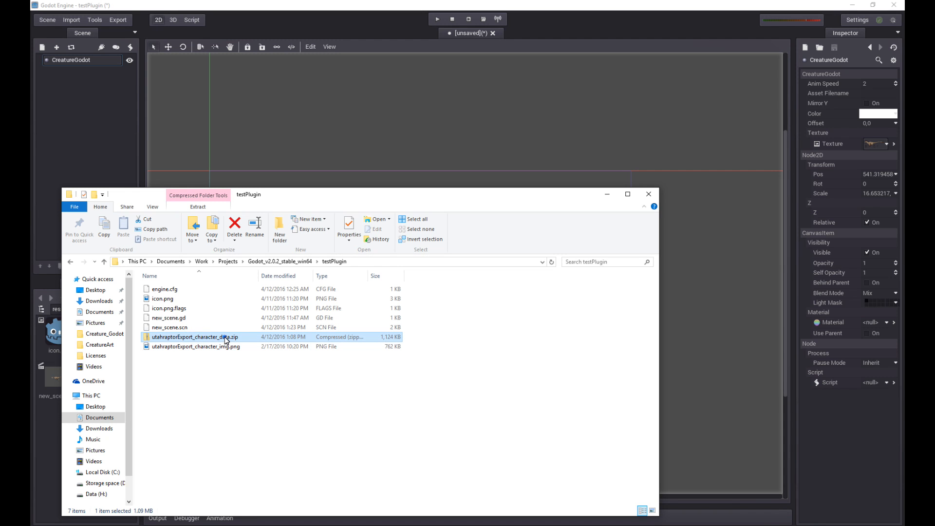
{"action": "double_click", "coordinate": [196, 337]}
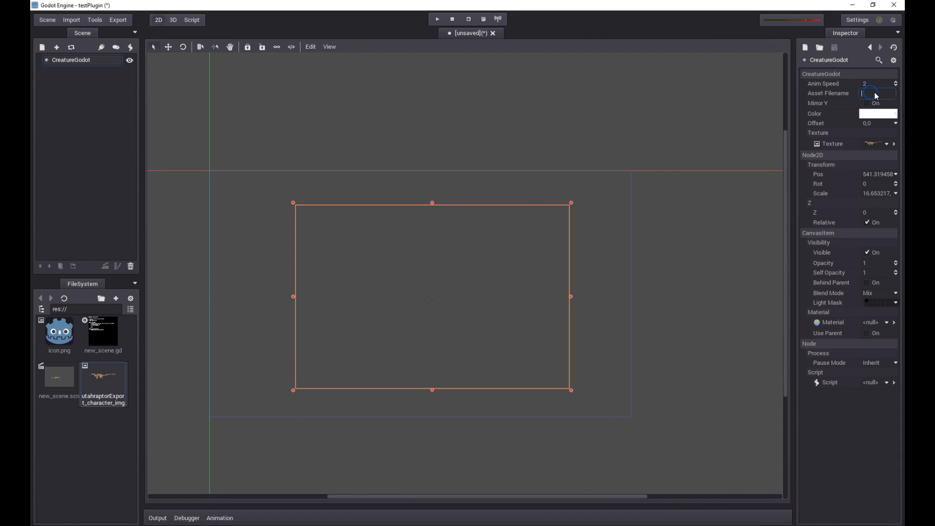
- Set the Asset Filename to res://utahraptorExport_character_data.zip so the raptor renders
{"action": "type", "text": "racter.dat"}
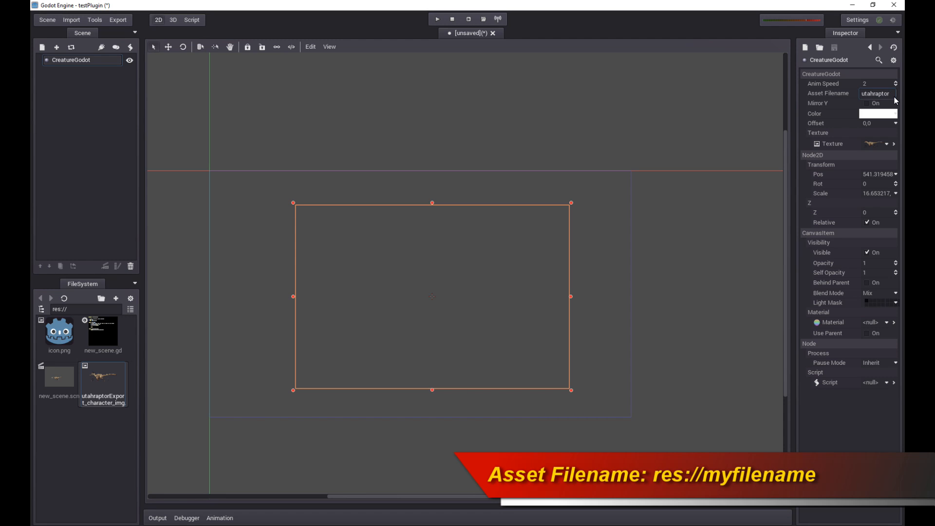
{"action": "type", "text": "r_dataa.zip"}
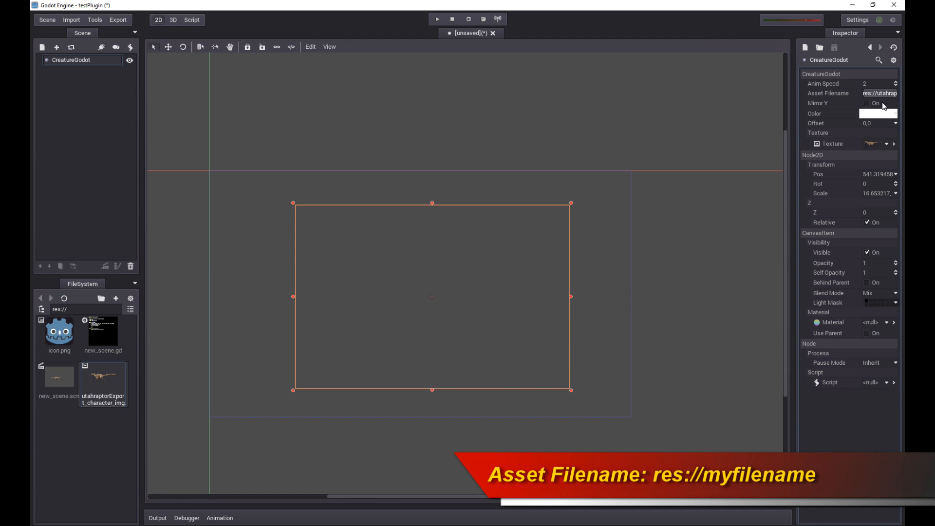
{"action": "left_click", "coordinate": [878, 93]}
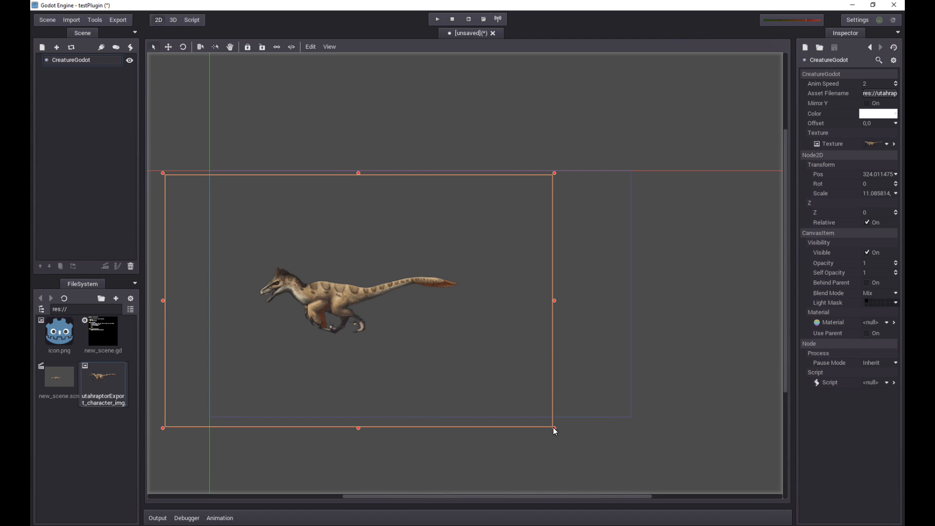
- Drag the raptor's corner handles outward, moving it right and scaling it up
{"action": "left_click_drag", "start_coordinate": [553, 429], "coordinate": [565, 446]}
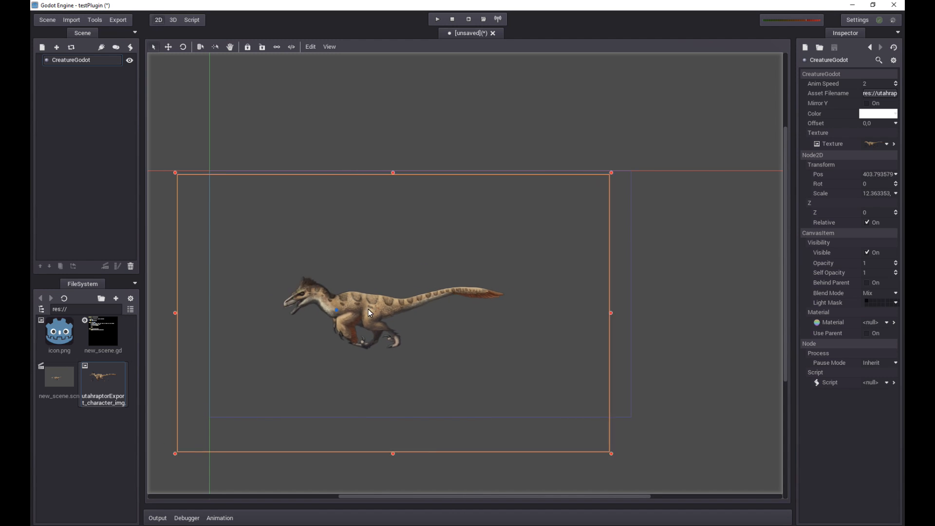
{"action": "left_click_drag", "start_coordinate": [368, 313], "coordinate": [453, 234]}
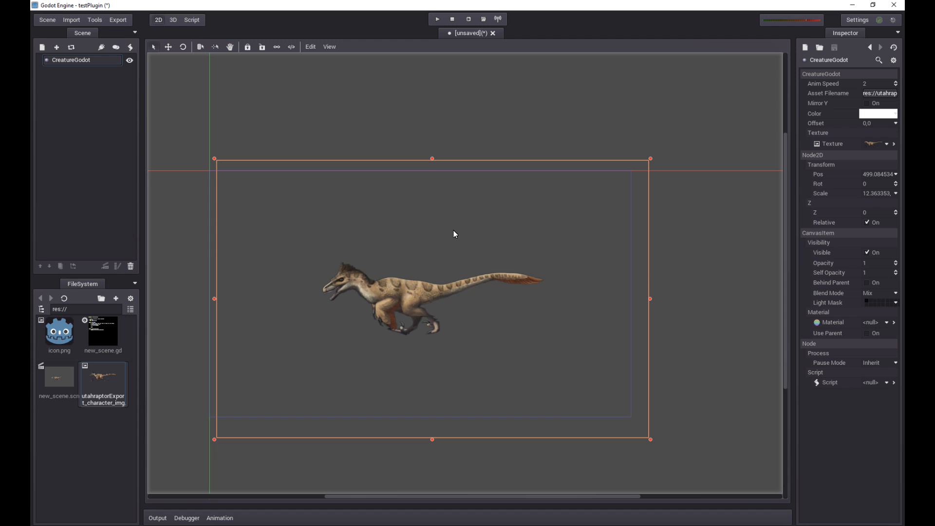
{"action": "left_click_drag", "start_coordinate": [650, 159], "coordinate": [724, 106]}
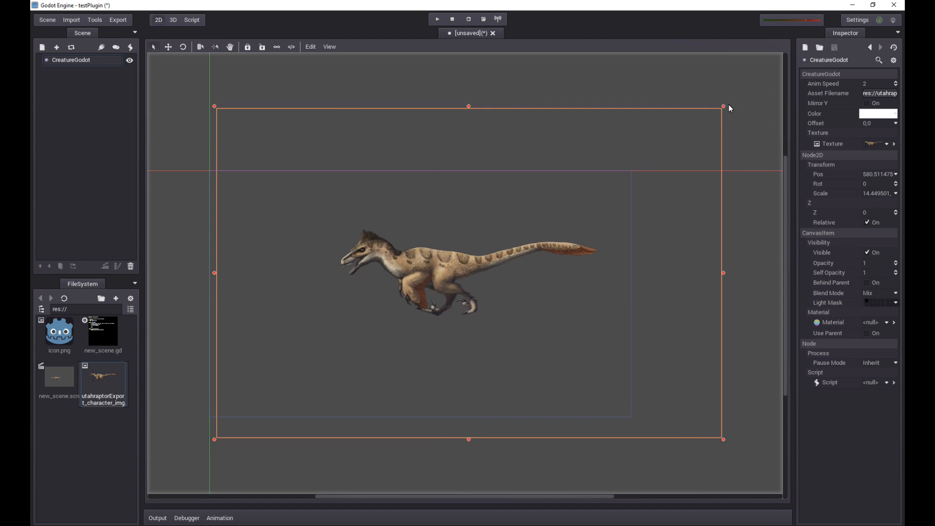
{"action": "left_click_drag", "start_coordinate": [724, 106], "coordinate": [679, 141]}
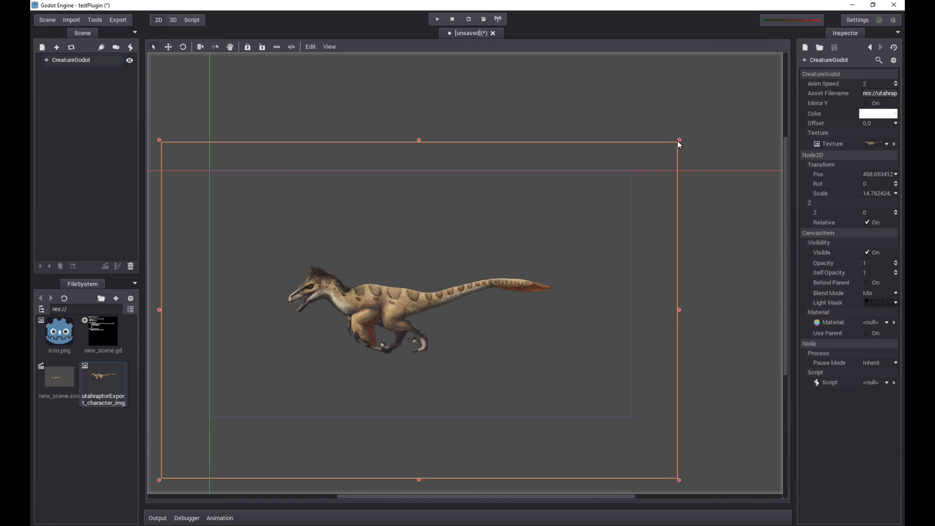
{"action": "left_click_drag", "start_coordinate": [678, 140], "coordinate": [704, 113]}
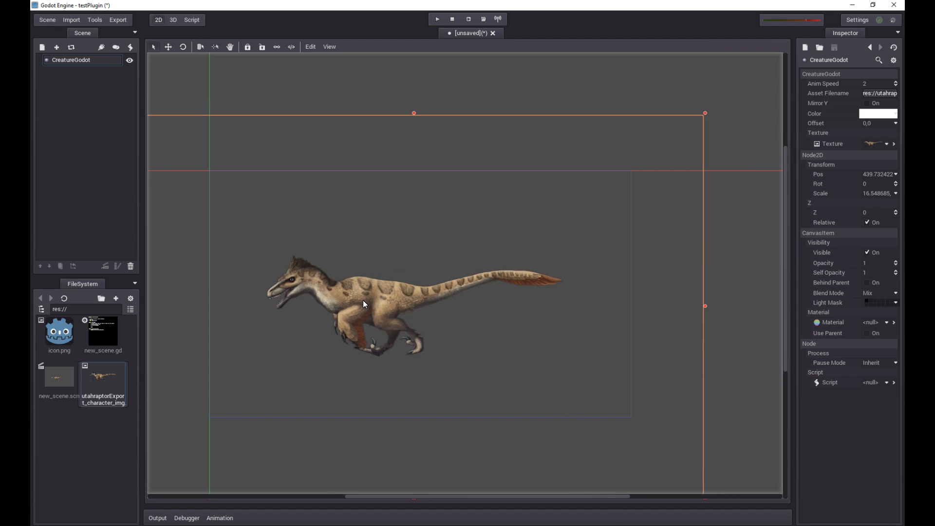
{"action": "mouse_move", "coordinate": [389, 301]}
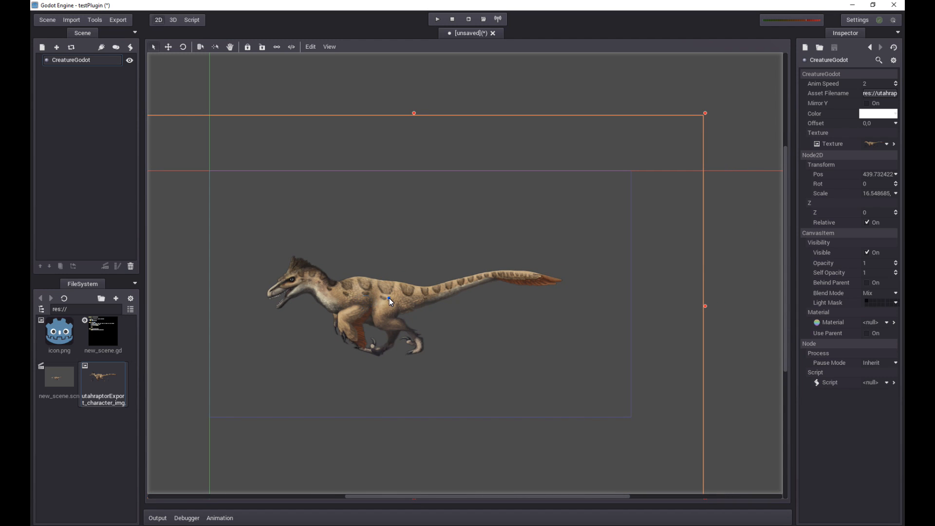
{"action": "left_click", "coordinate": [437, 20]}
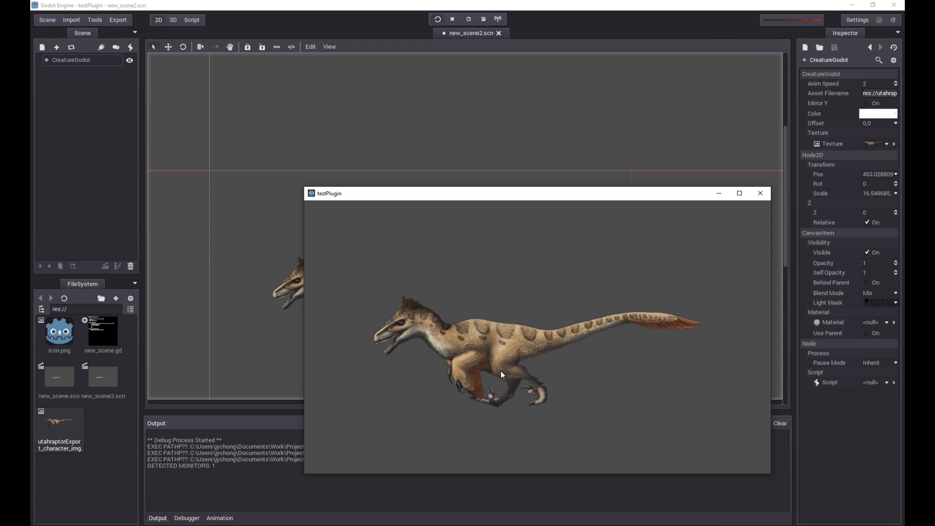
{"action": "mouse_move", "coordinate": [534, 310]}
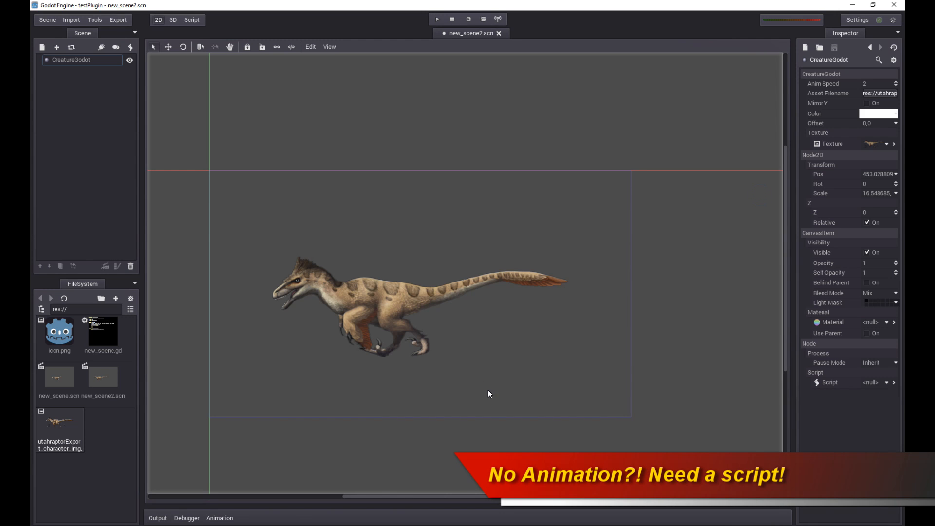
- Select the raptor node and start loading a script for it from the Inspector
{"action": "left_click", "coordinate": [402, 300]}
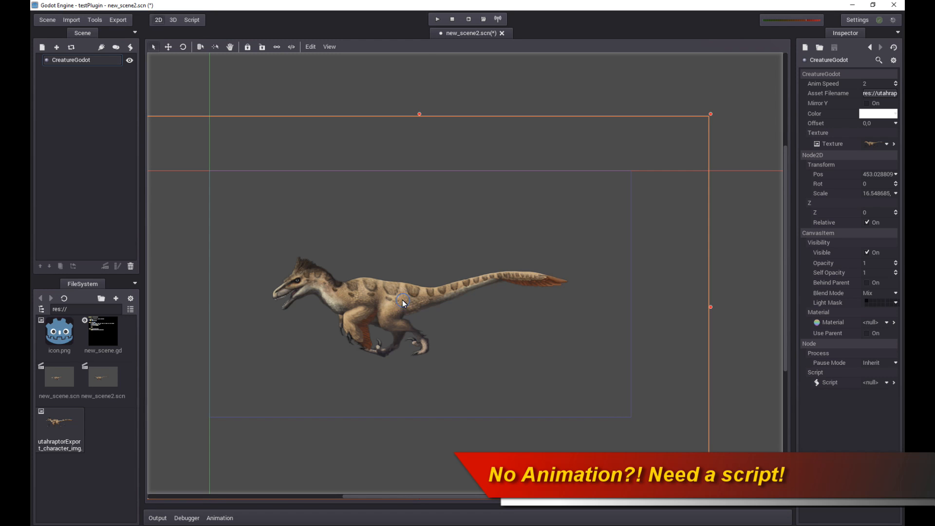
{"action": "mouse_move", "coordinate": [448, 286]}
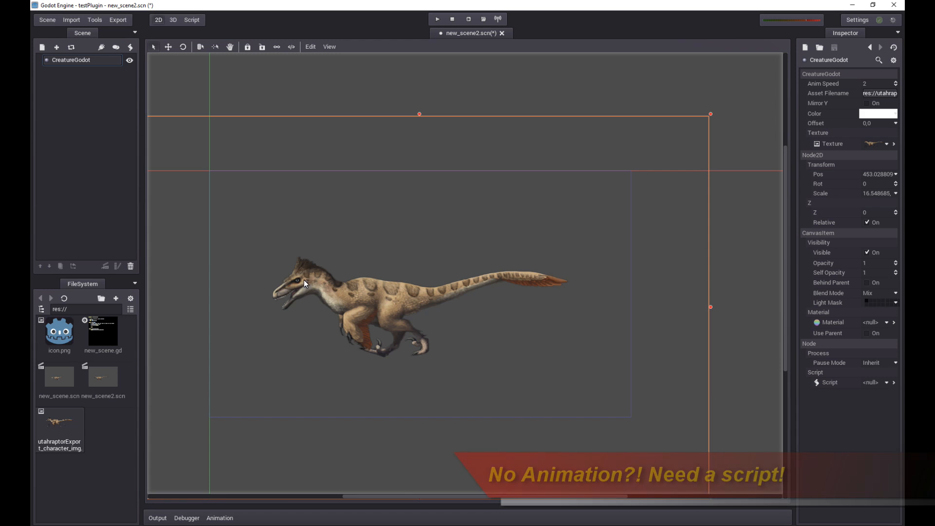
{"action": "left_click", "coordinate": [885, 381]}
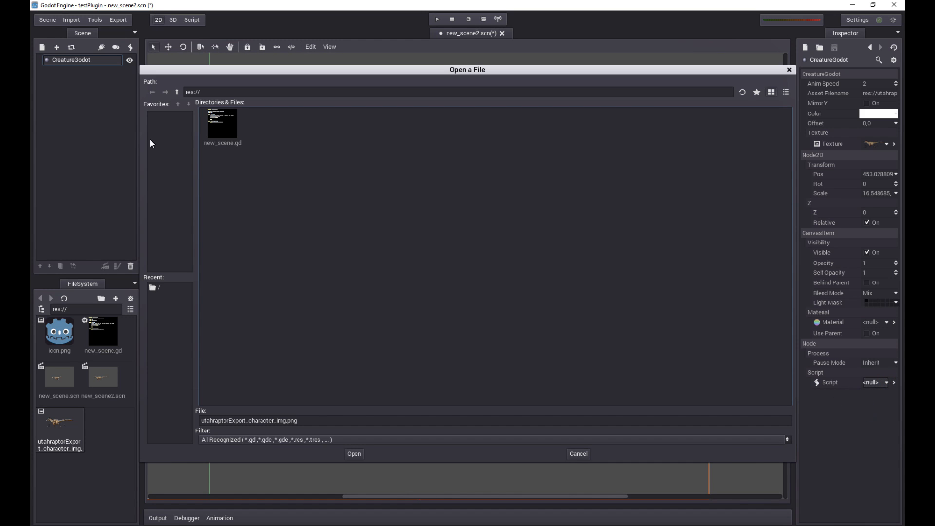
- Attach new_scene.gd as the node's script and bring it up for editing
{"action": "left_click", "coordinate": [353, 452]}
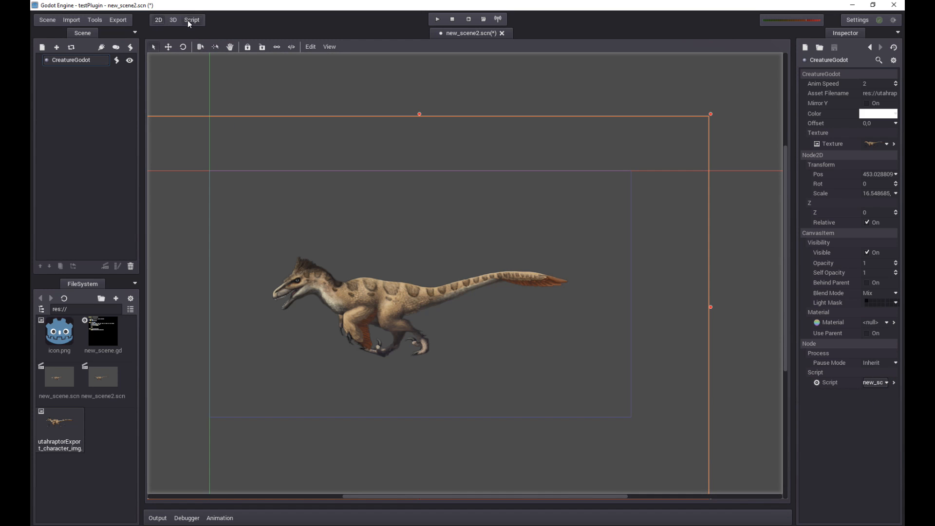
{"action": "left_click", "coordinate": [192, 19]}
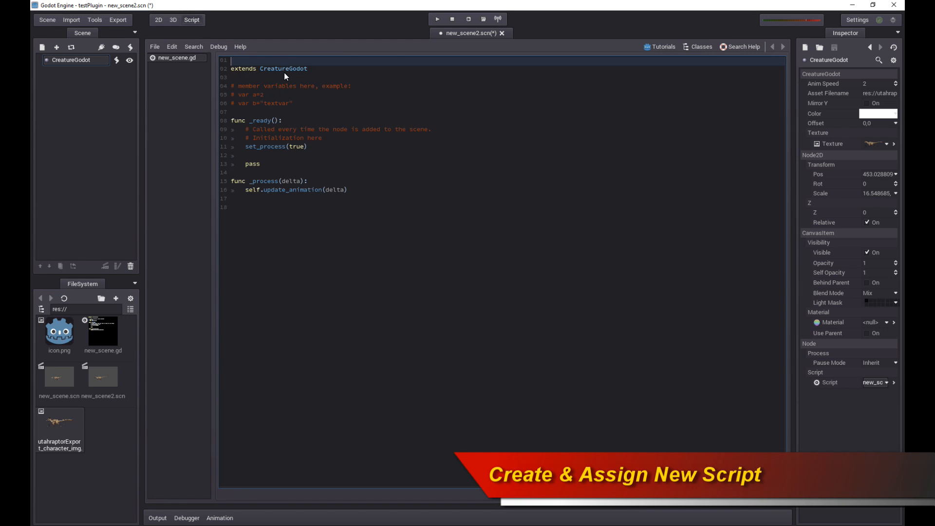
- Review the _ready function's set_process(true) line in new_scene.gd
{"action": "left_click", "coordinate": [352, 101]}
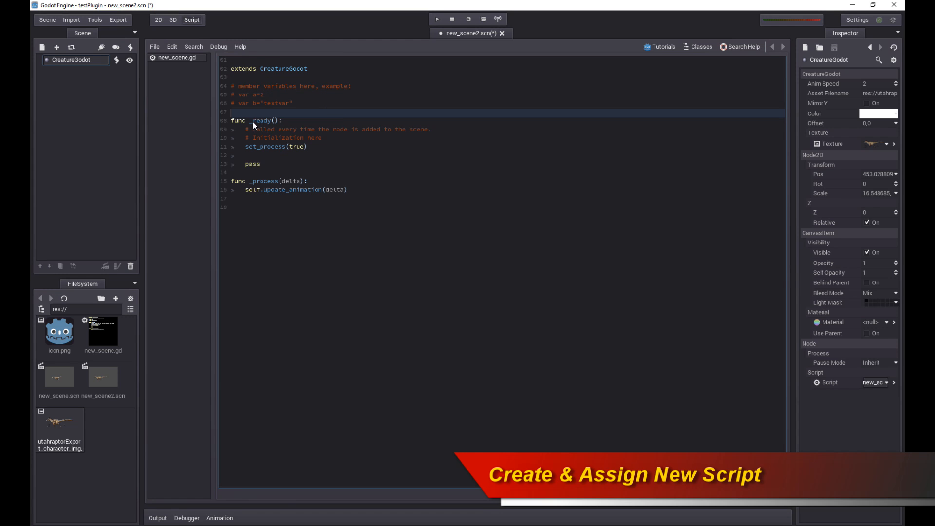
{"action": "left_click", "coordinate": [290, 118]}
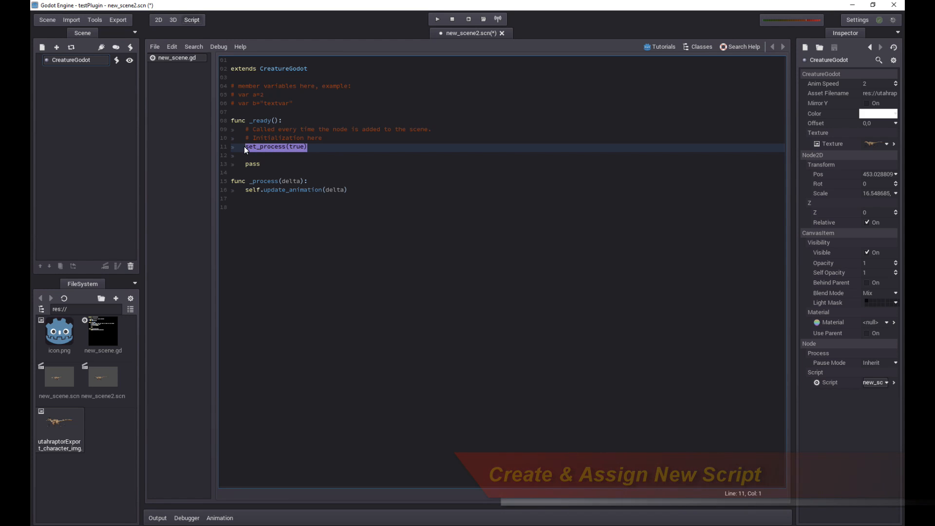
{"action": "left_click", "coordinate": [309, 147]}
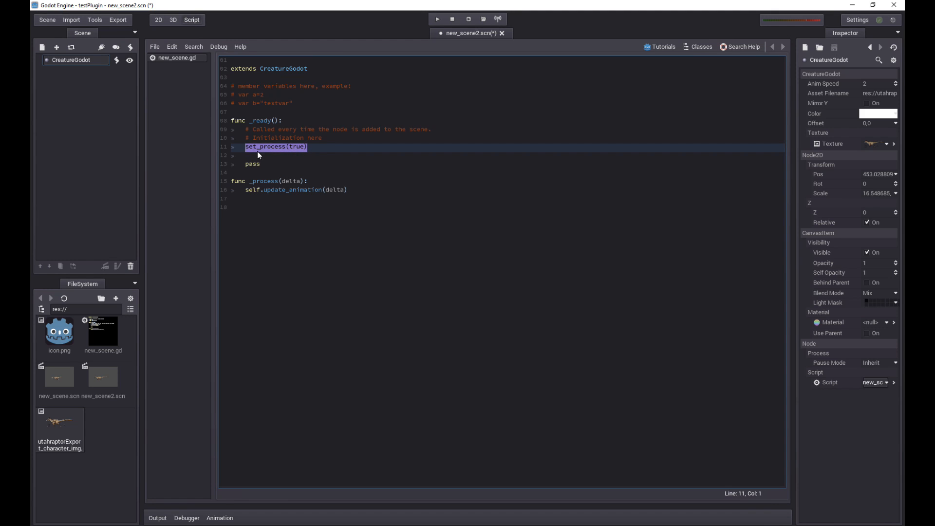
{"action": "left_click", "coordinate": [306, 147]}
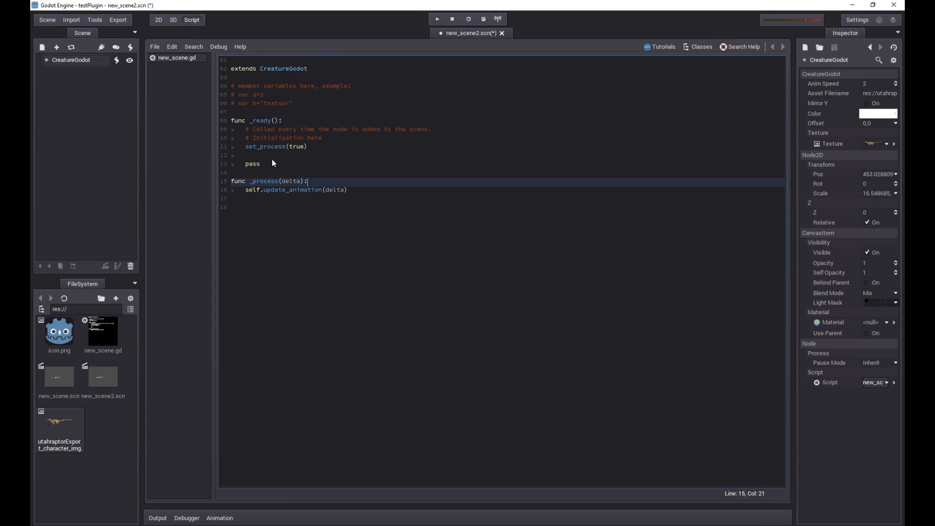
{"action": "mouse_move", "coordinate": [263, 164]}
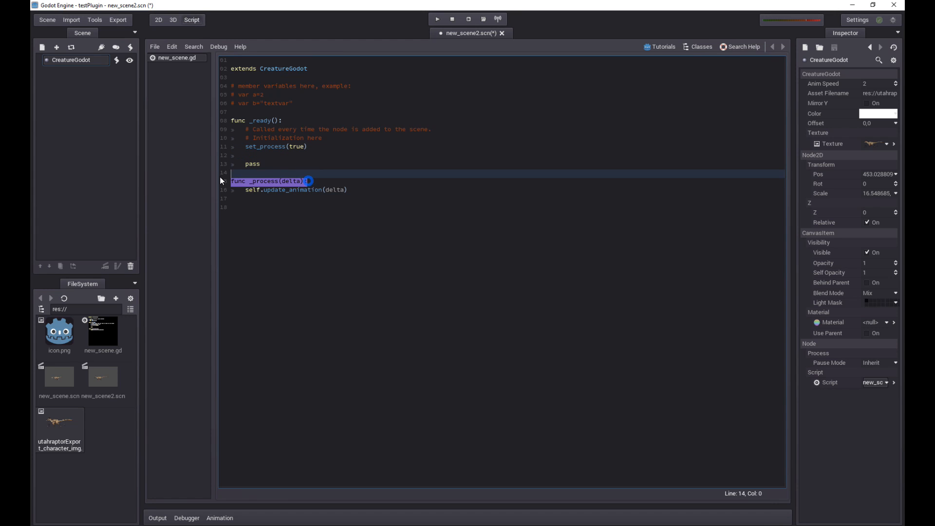
- Review the _process function's update_animation(delta) call and return to the 2D scene
{"action": "left_click", "coordinate": [278, 183]}
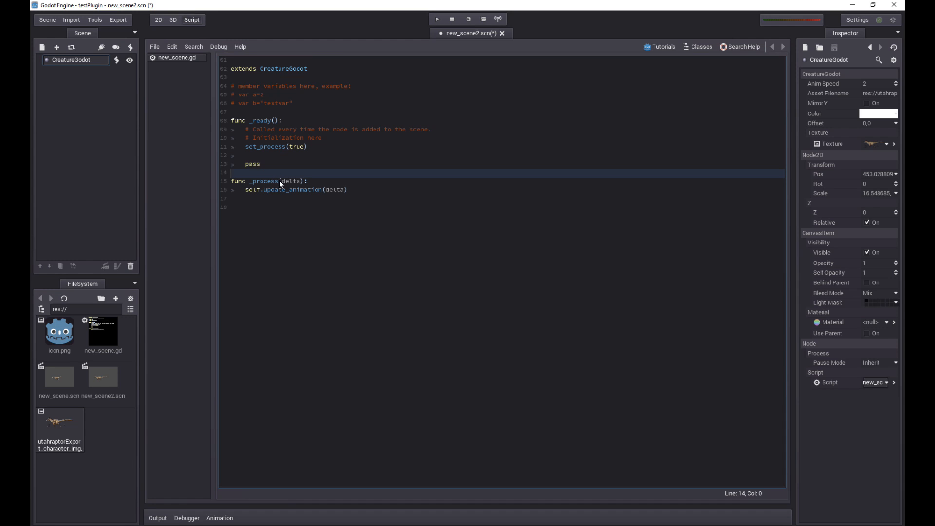
{"action": "mouse_move", "coordinate": [313, 185]}
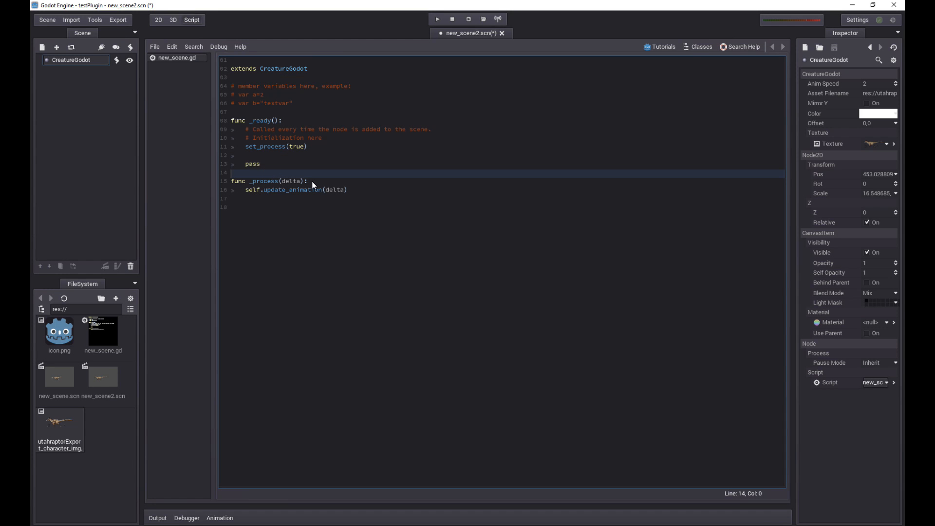
{"action": "mouse_move", "coordinate": [261, 194]}
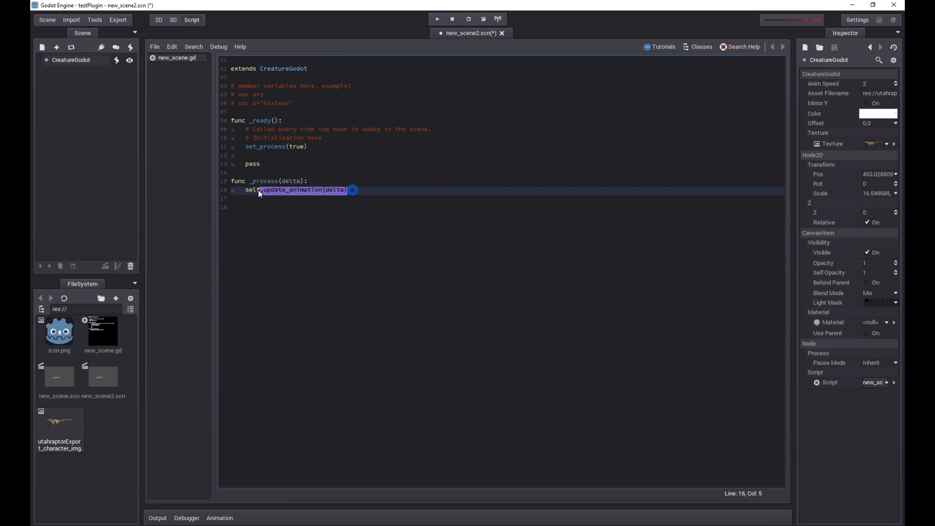
{"action": "left_click", "coordinate": [306, 181]}
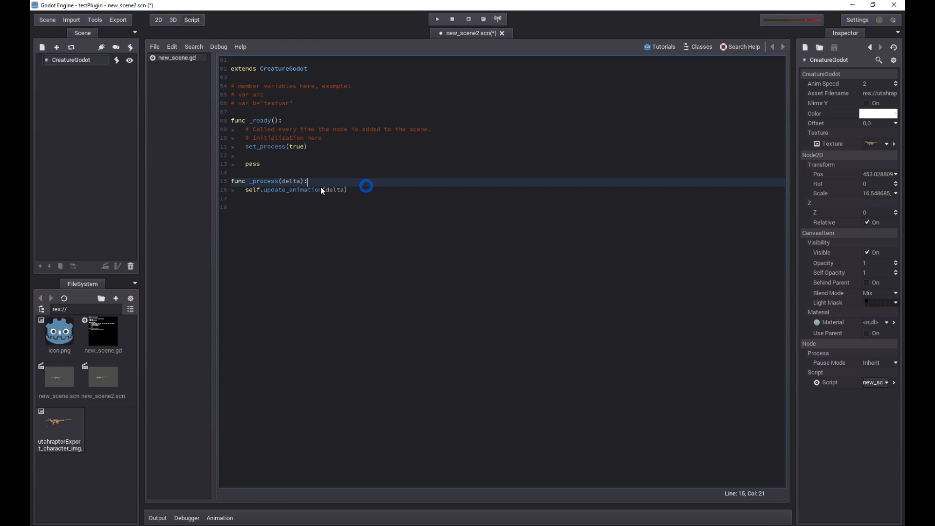
{"action": "double_click", "coordinate": [292, 190]}
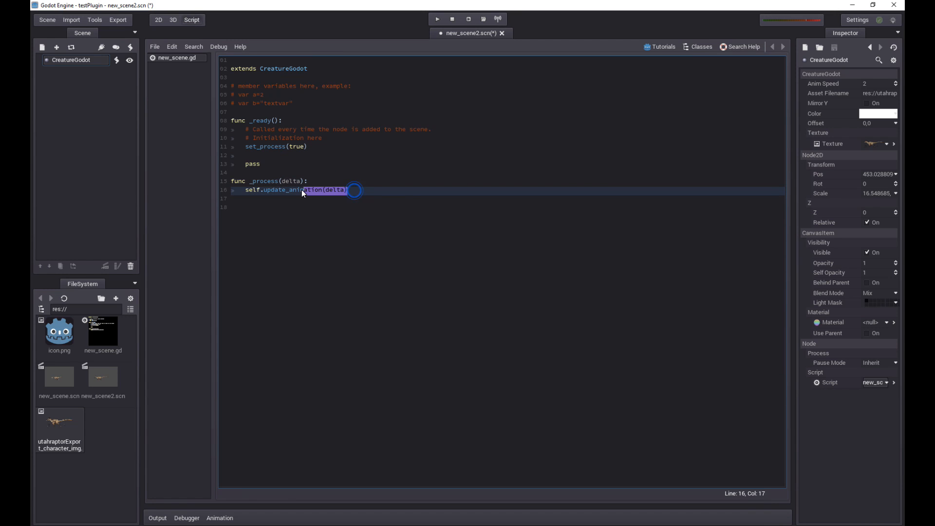
{"action": "left_click", "coordinate": [158, 19]}
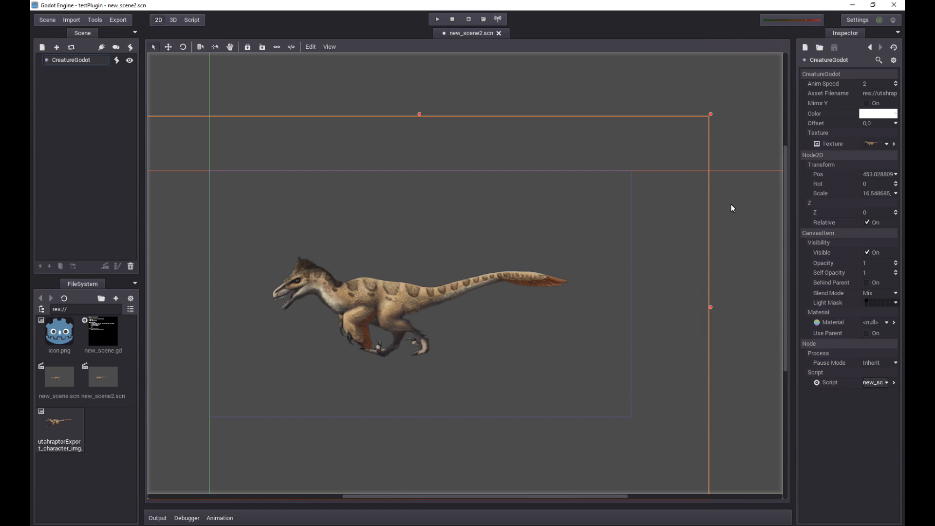
{"action": "mouse_move", "coordinate": [734, 205]}
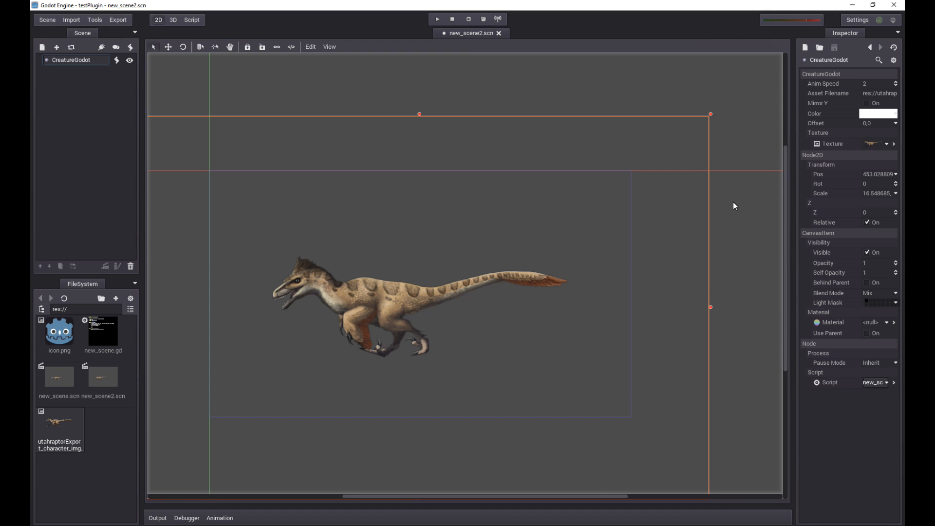